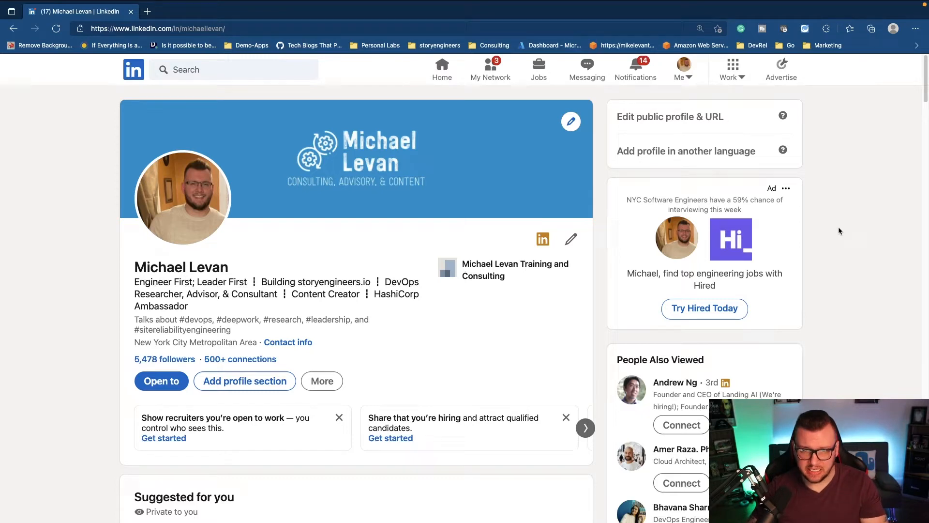
mouse_move(854, 235)
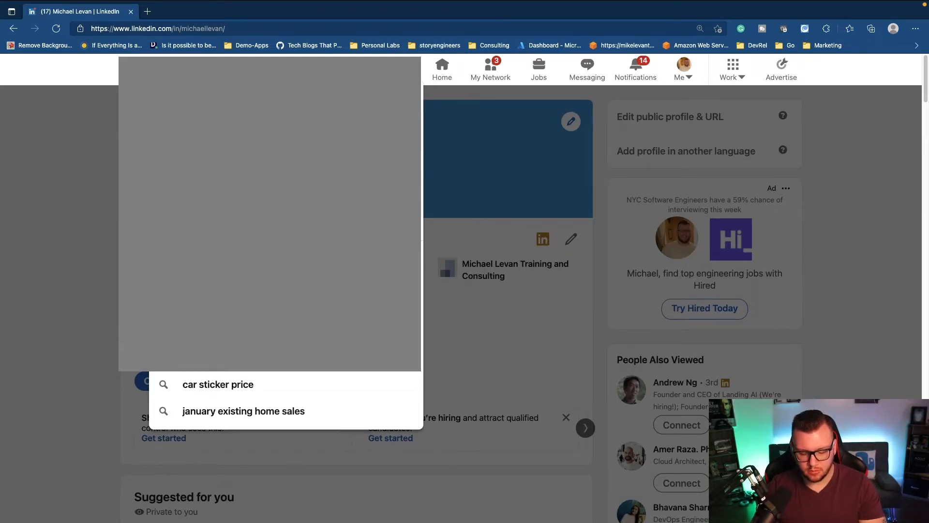
Search LinkedIn for 'devops' to list jobs in the United States.
text(devops)
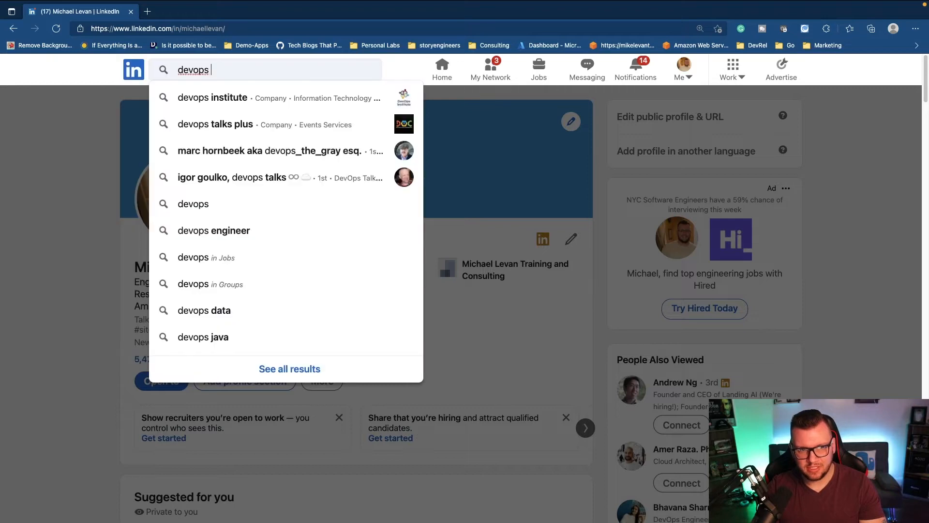
key(Enter)
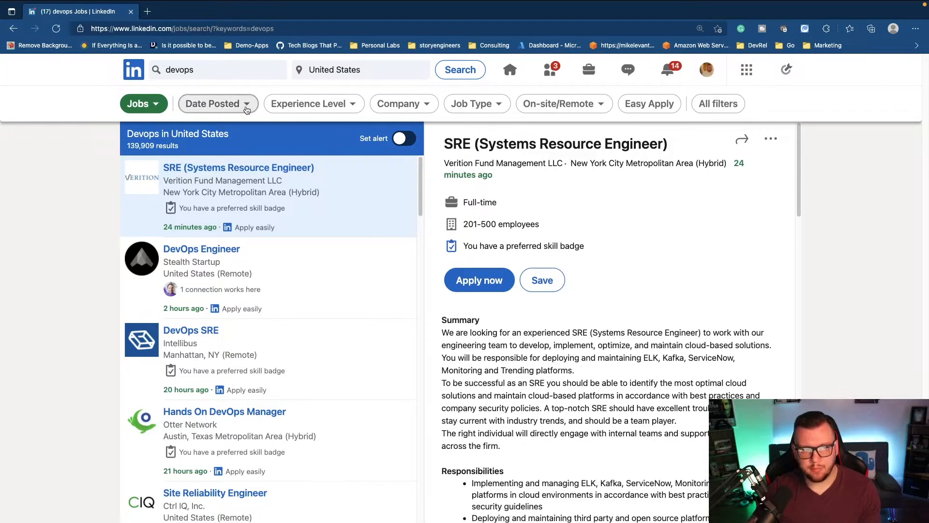
click(212, 103)
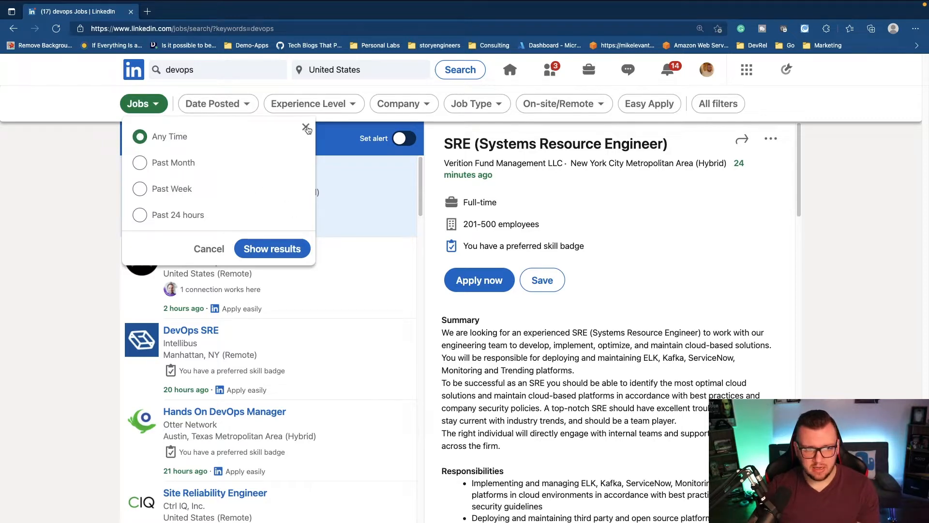
click(314, 103)
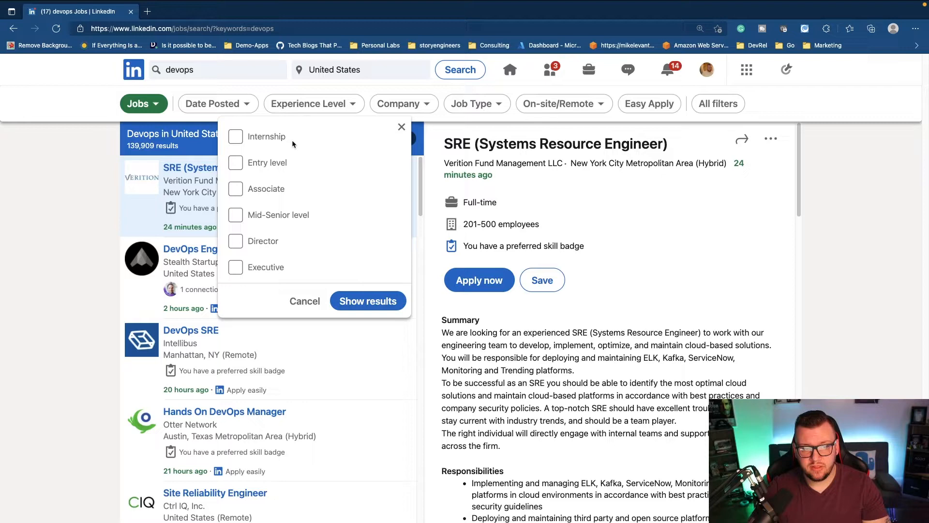
click(367, 300)
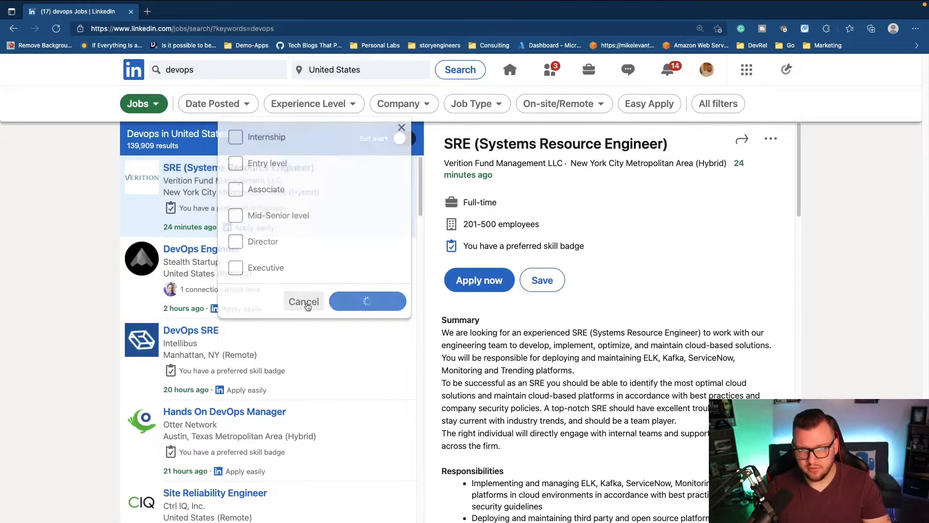
click(403, 104)
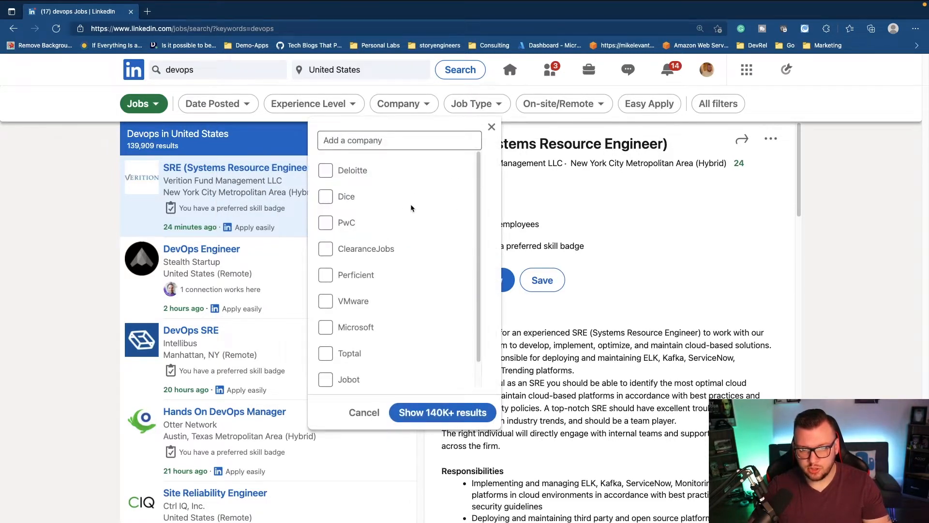
click(476, 103)
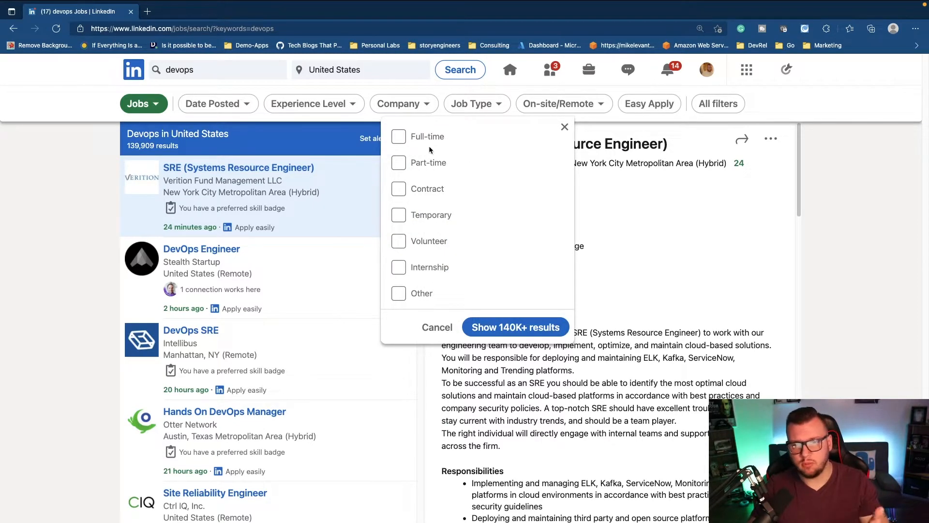
click(561, 103)
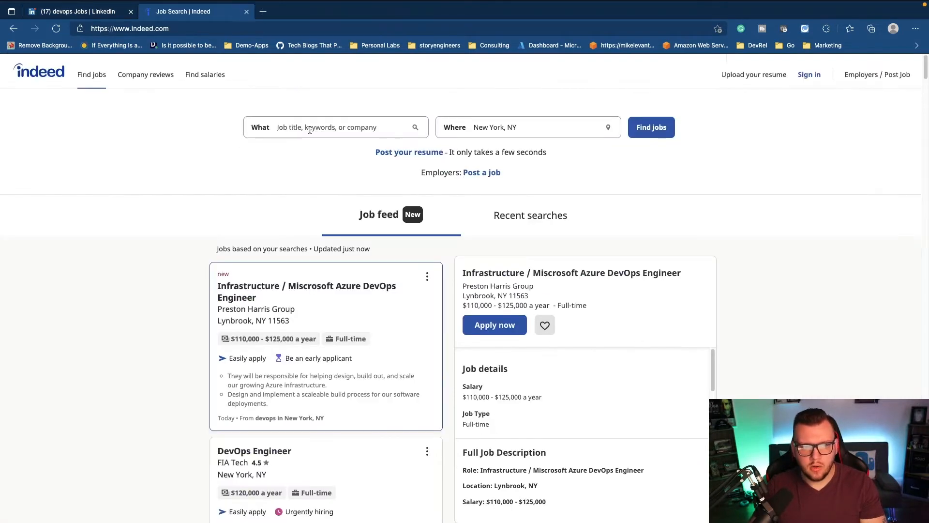
Search Indeed for 'devops engineer' jobs in New York, NY.
text(devops engineer)
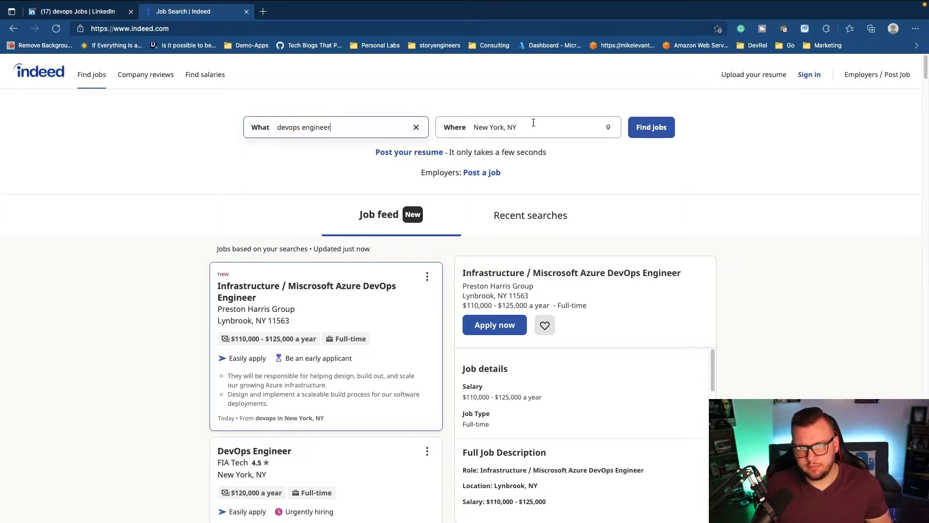
click(650, 127)
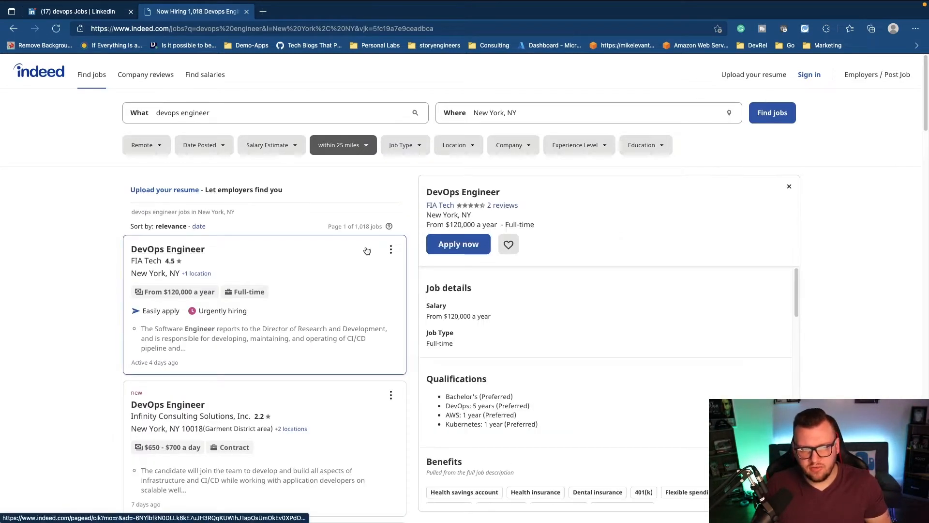
mouse_move(448, 214)
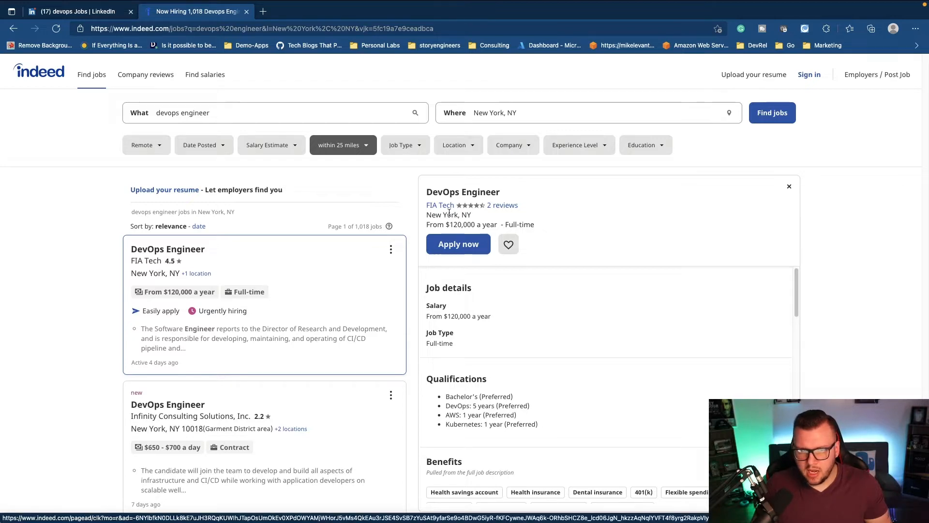
scroll(down, 3)
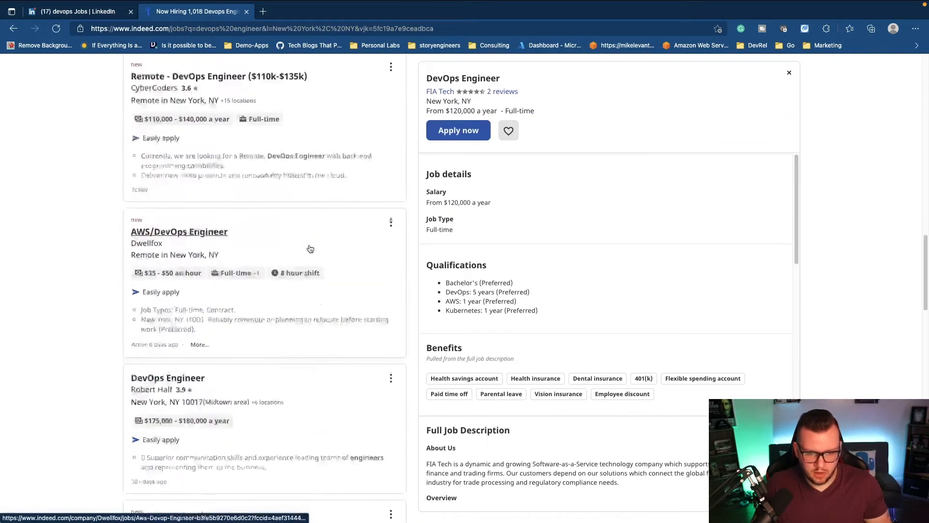
scroll(down, 3)
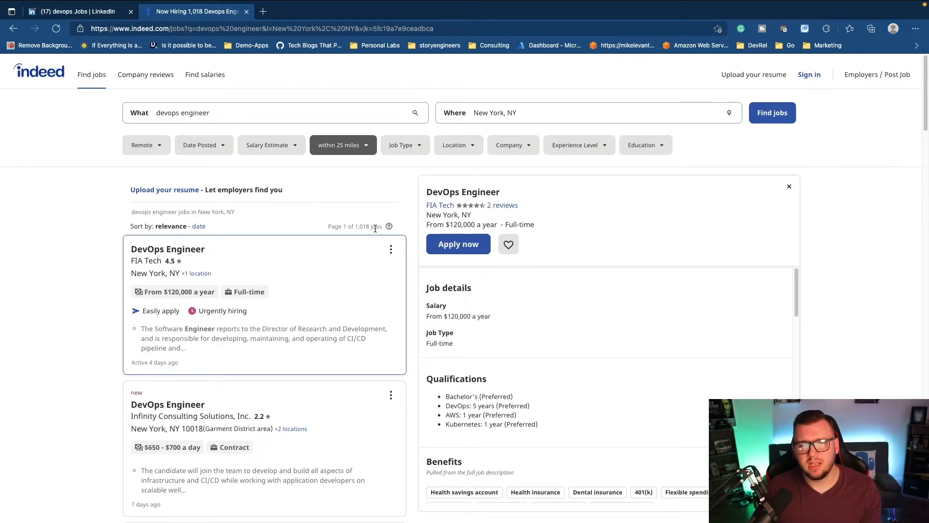
mouse_move(383, 214)
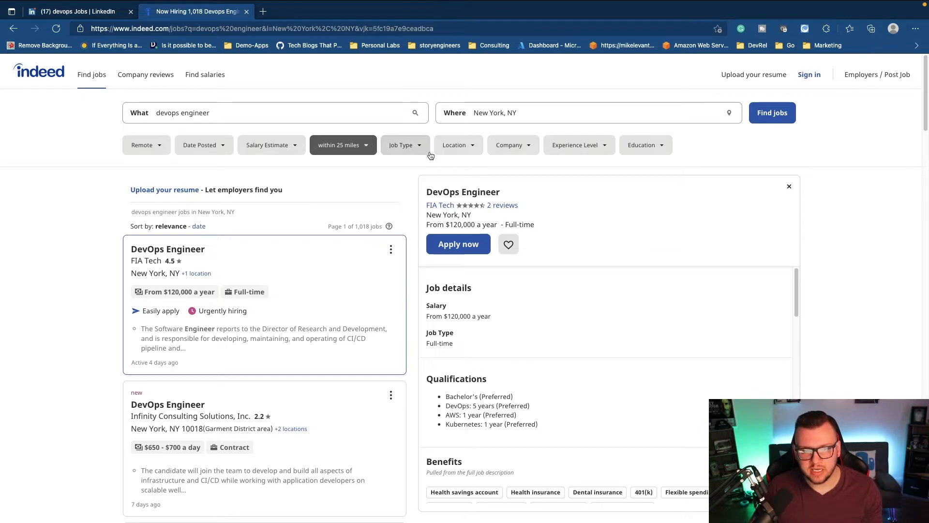
Widen the distance to within 100 miles and dismiss the job alert popup.
click(343, 145)
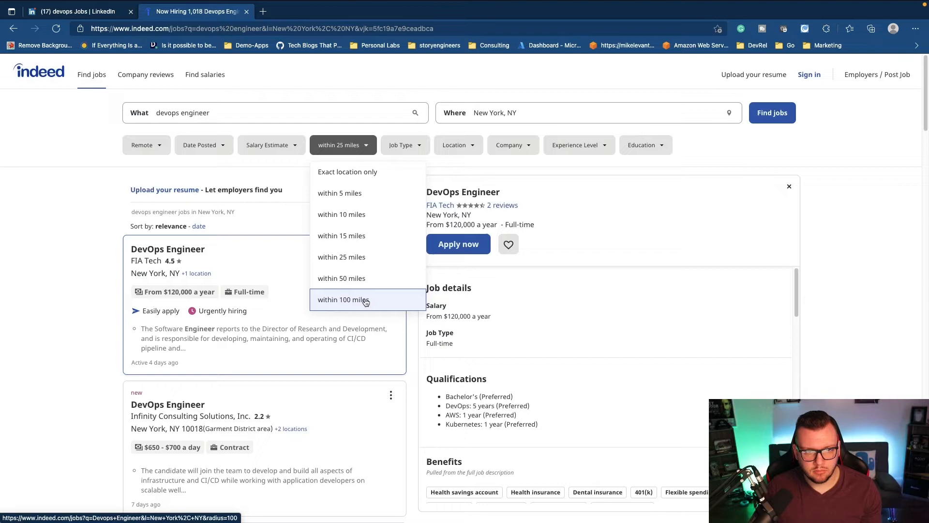
click(344, 299)
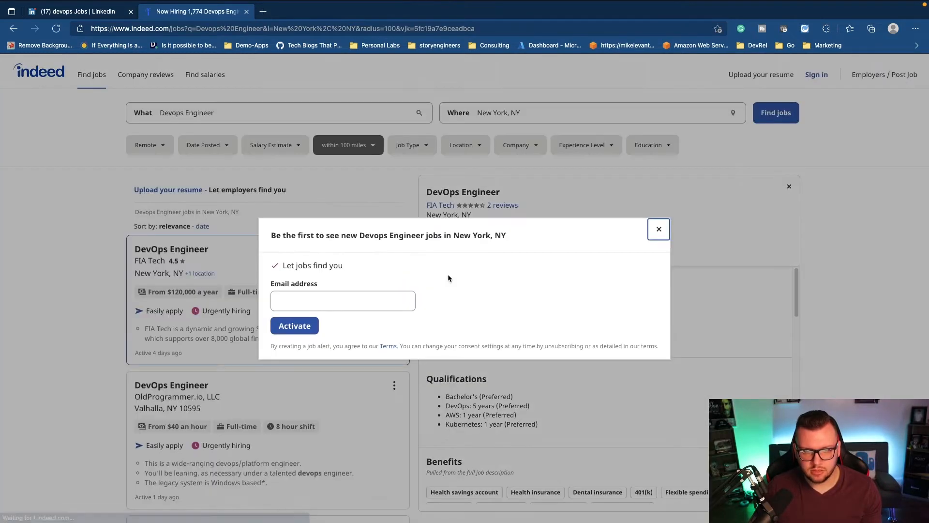
click(658, 229)
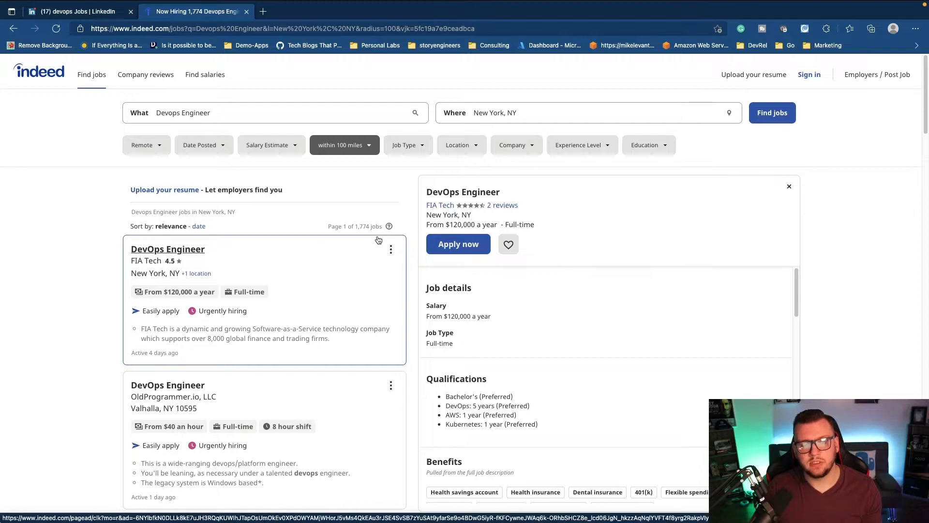
scroll(down, 3)
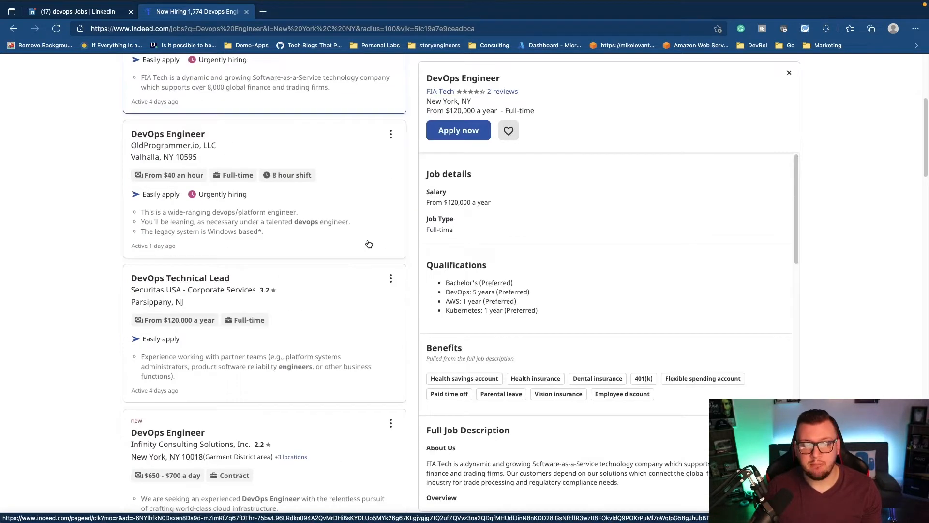
scroll(down, 3)
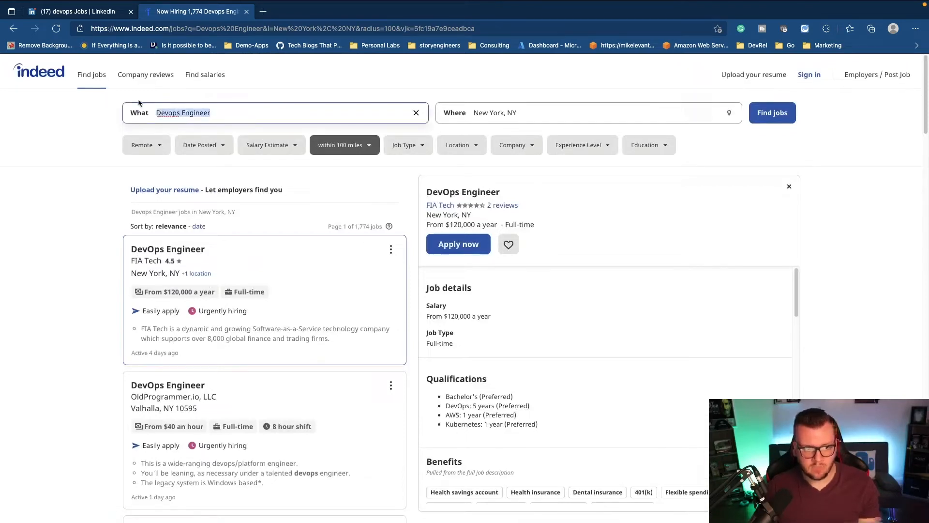
Search Indeed for 'site reliability engineer', then switch back to 'Devops Engineer'.
text(site rel)
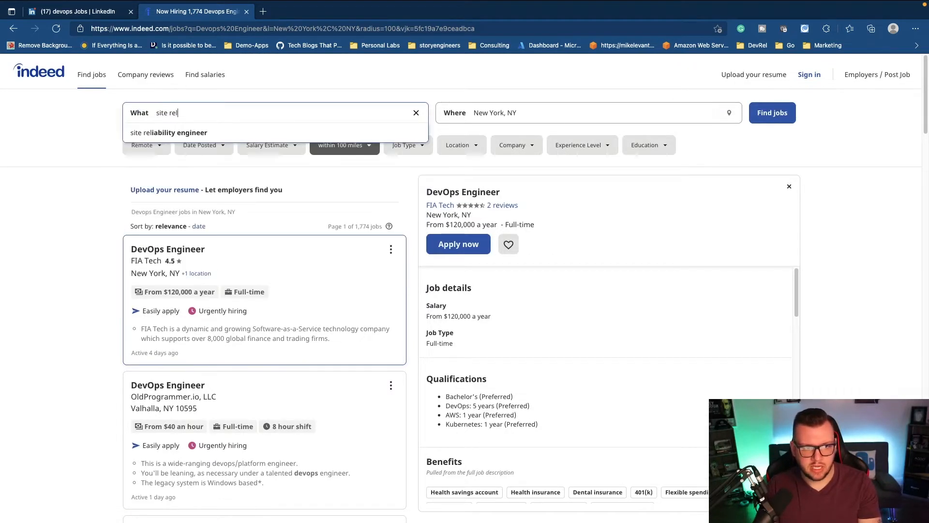
click(169, 132)
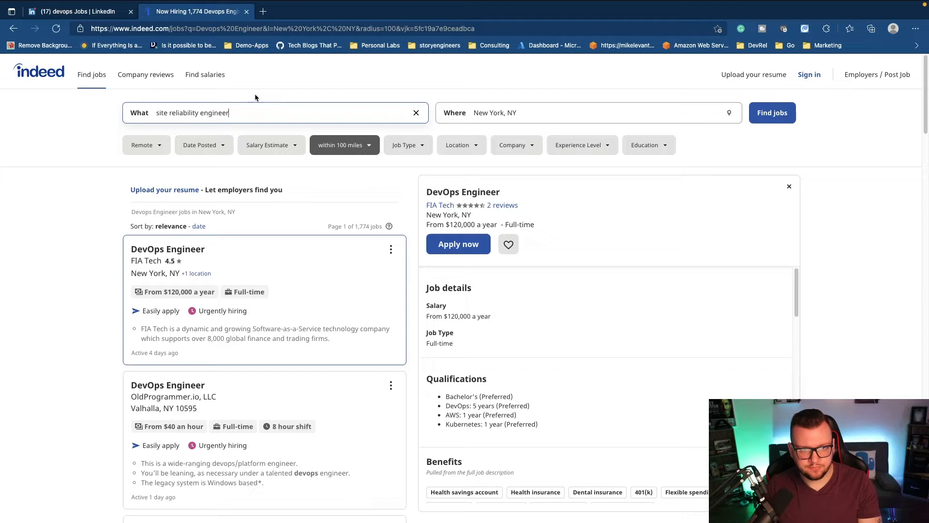
click(772, 112)
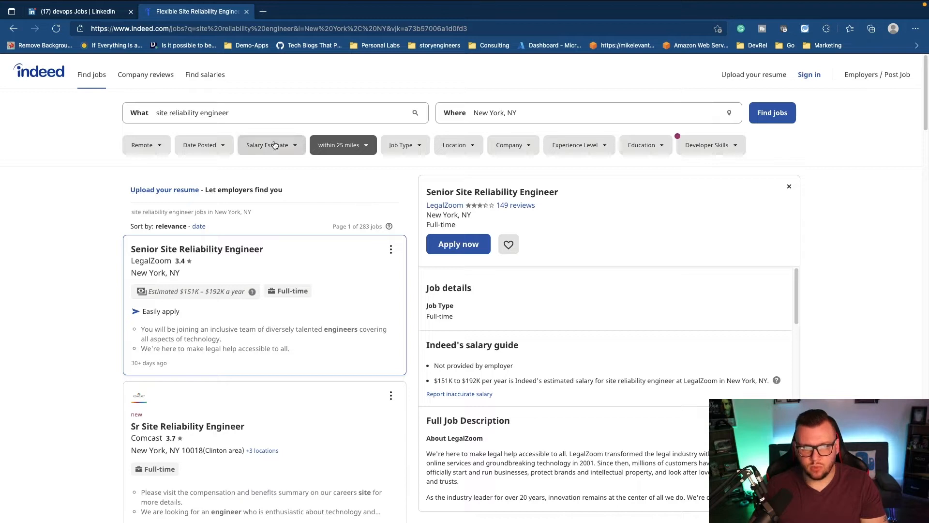
text(devops)
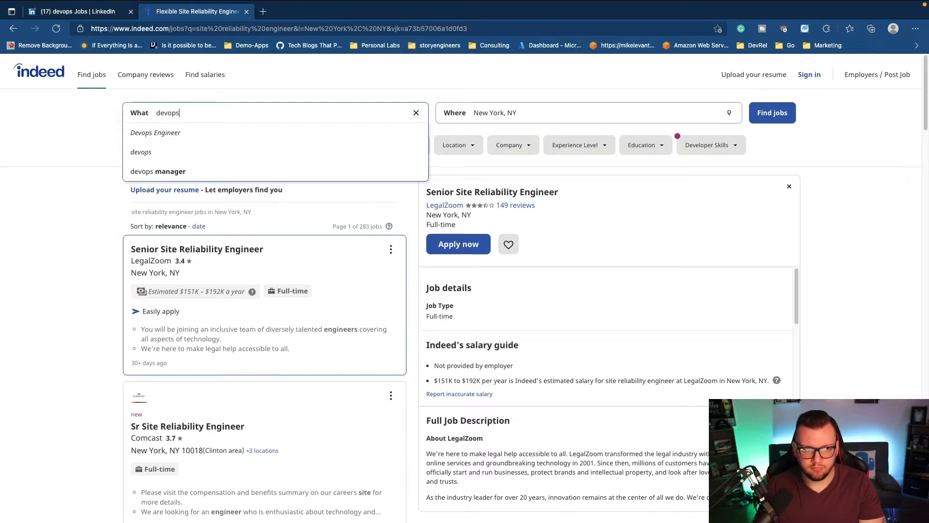
click(156, 132)
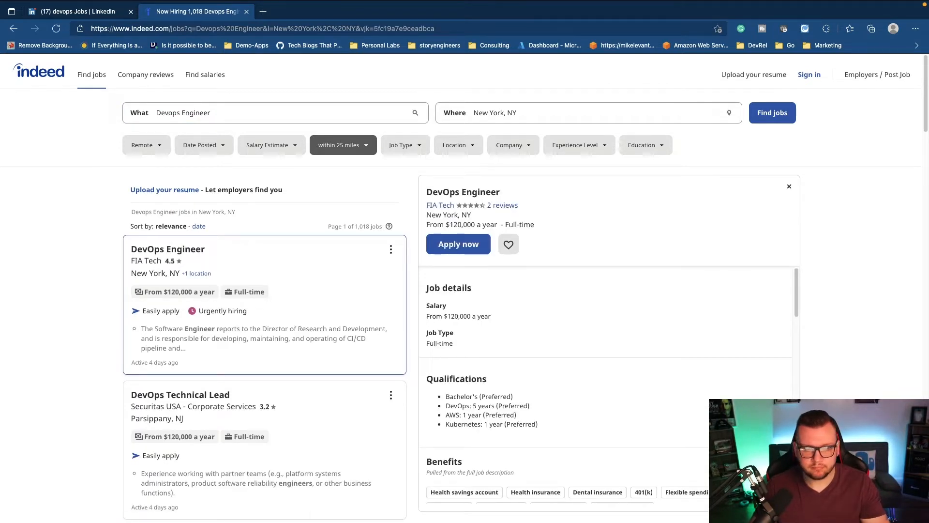
Back in LinkedIn, open Intellibus's DevOps SRE posting and read through its details.
click(75, 11)
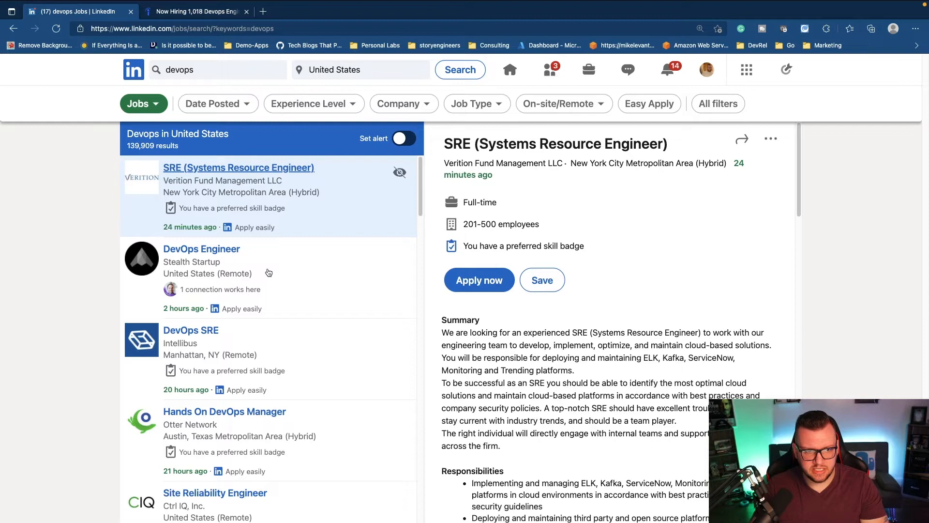
scroll(down, 3)
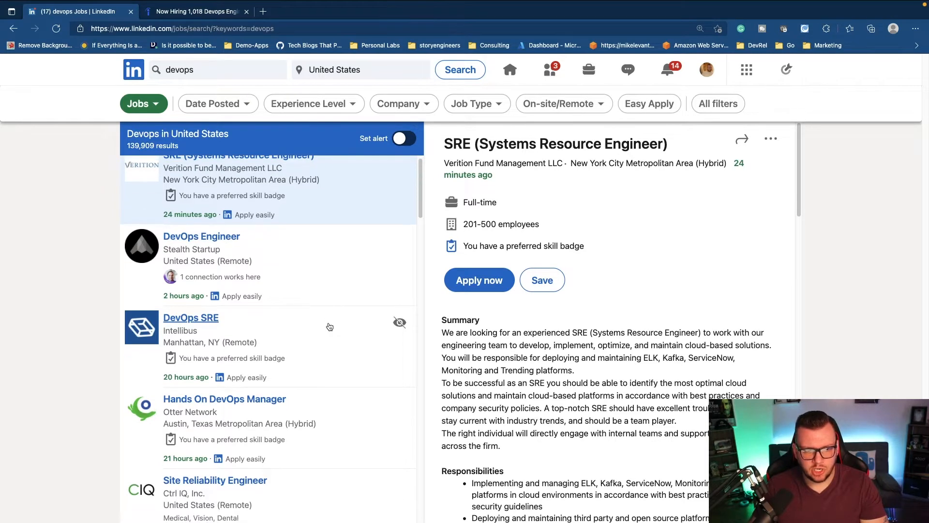
scroll(down, 3)
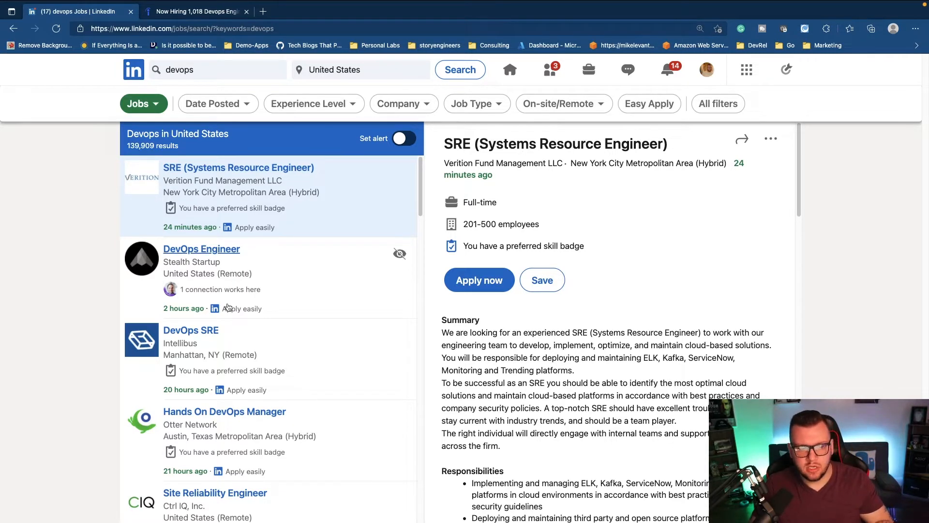
click(190, 330)
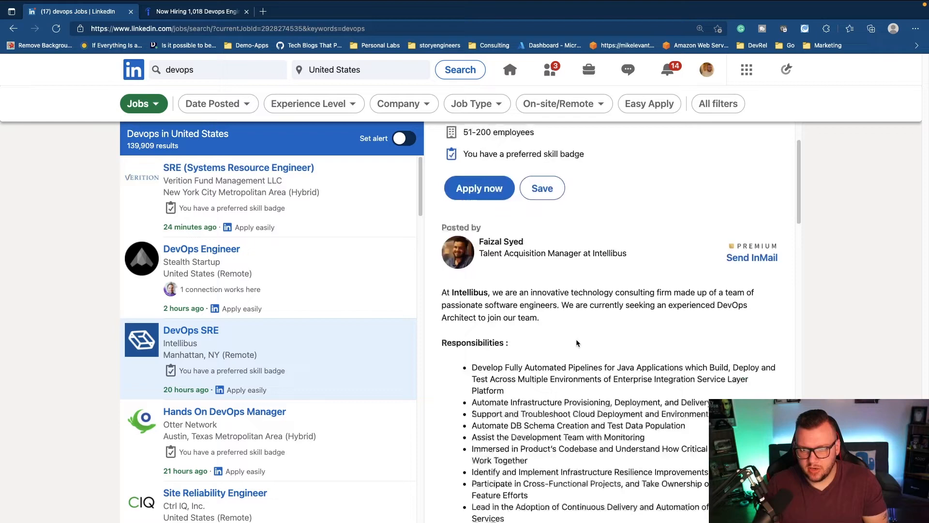
scroll(down, 3)
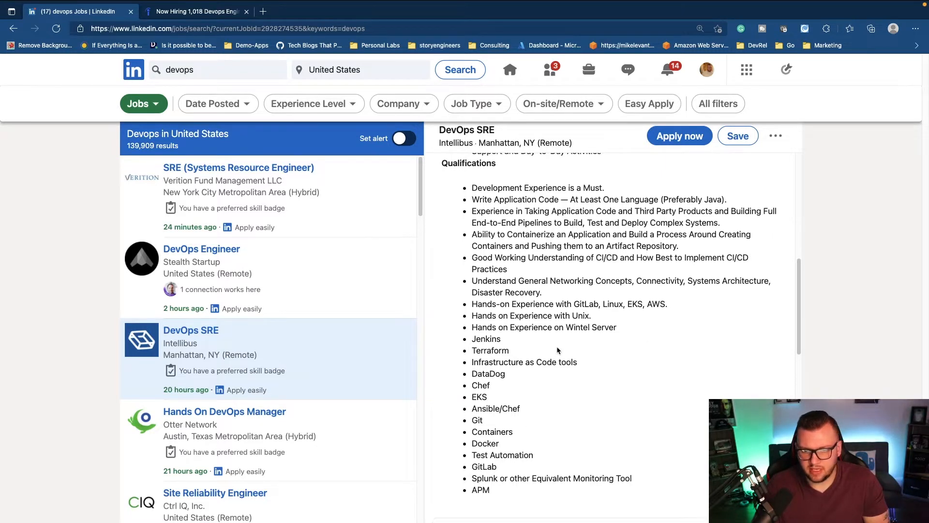
scroll(down, 3)
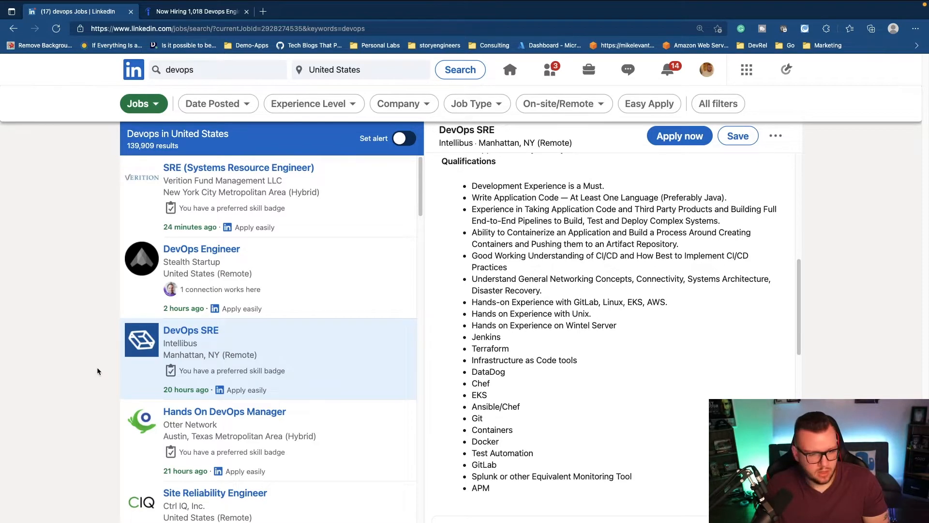
scroll(down, 3)
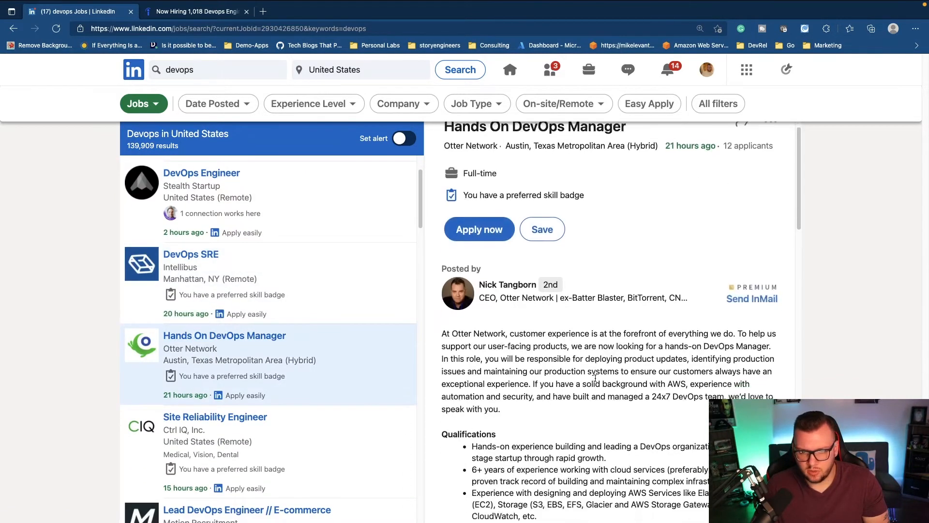
scroll(down, 3)
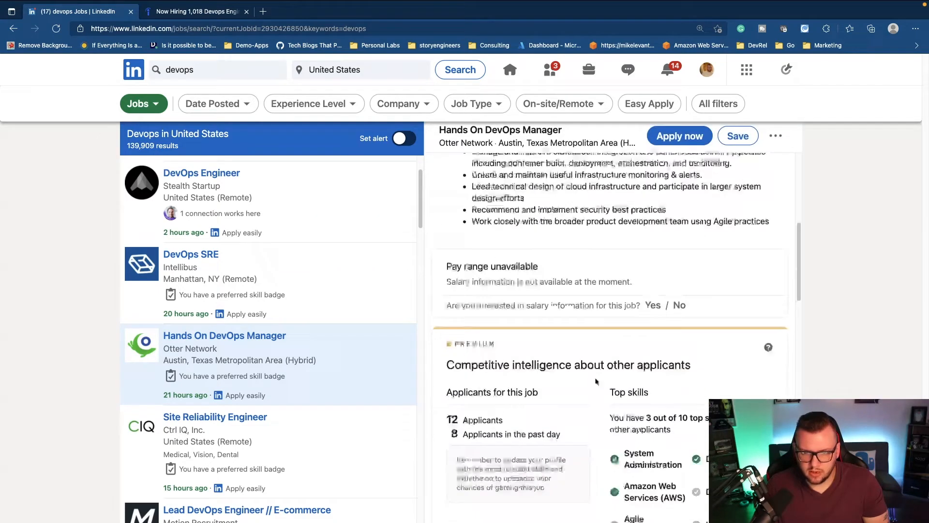
scroll(down, 3)
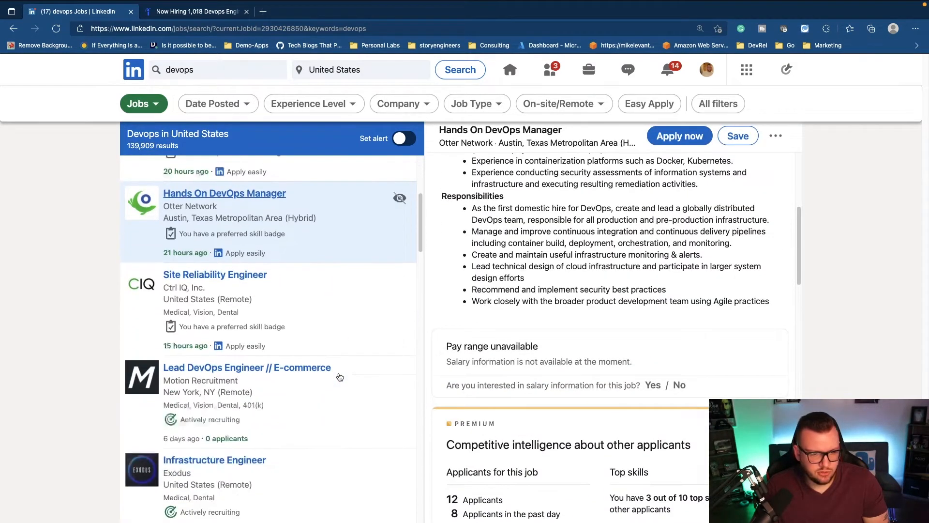
Open Mobile Programming's remote DevOps Engineer posting and read its requirements.
click(202, 306)
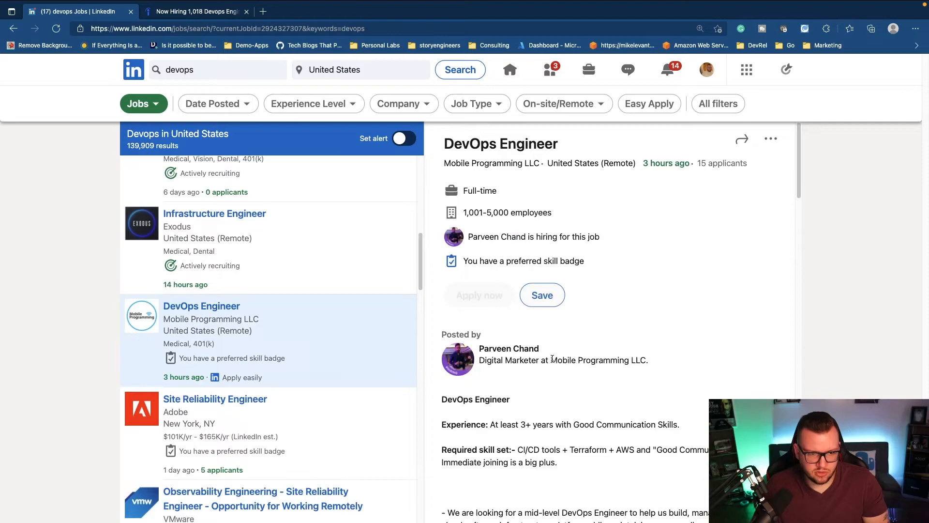
scroll(down, 3)
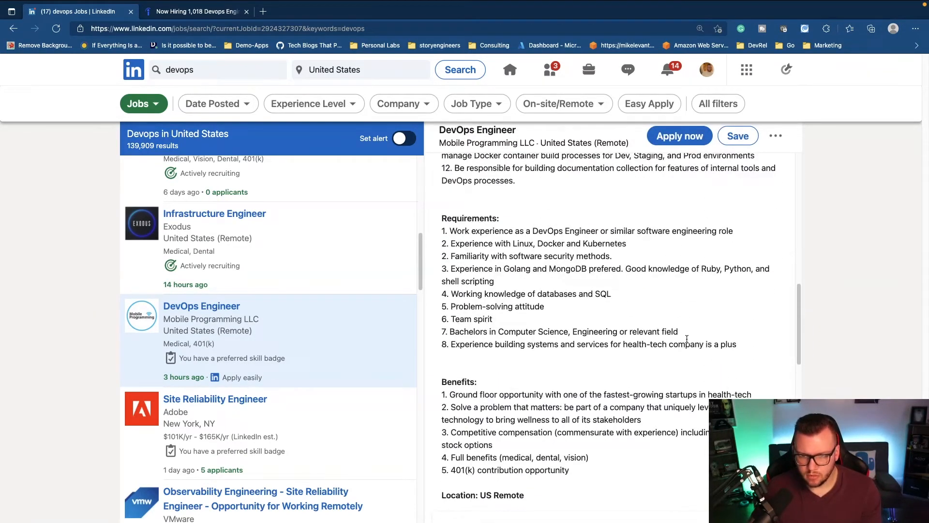
mouse_move(621, 253)
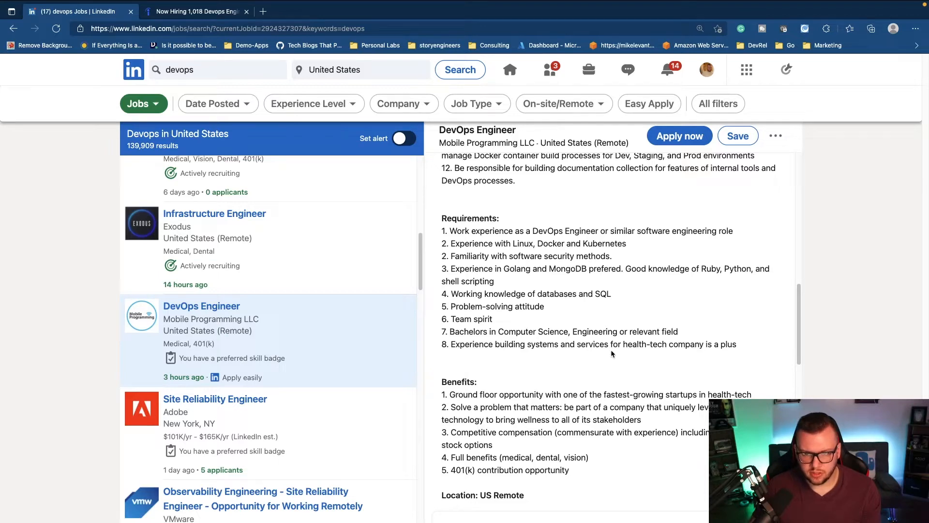
scroll(down, 3)
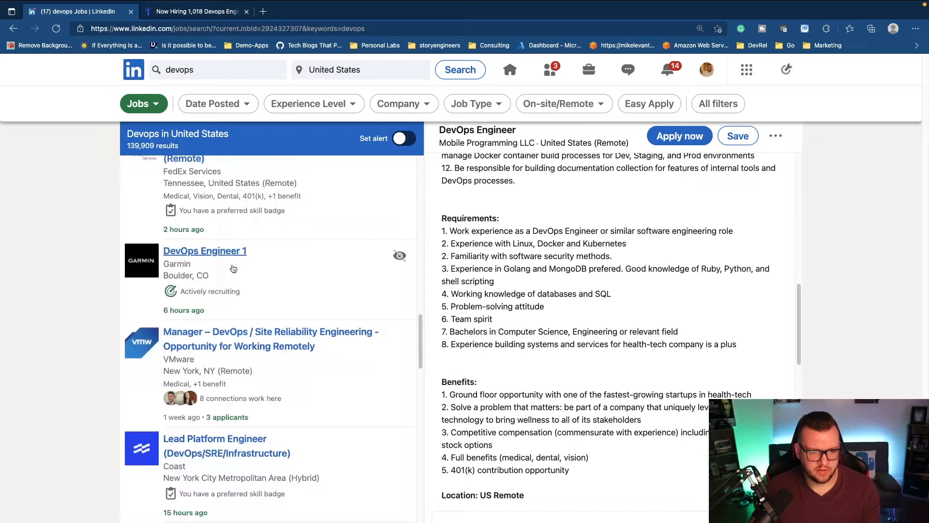
Open Garmin's DevOps Engineer 1 posting in Boulder, CO and read it.
click(205, 251)
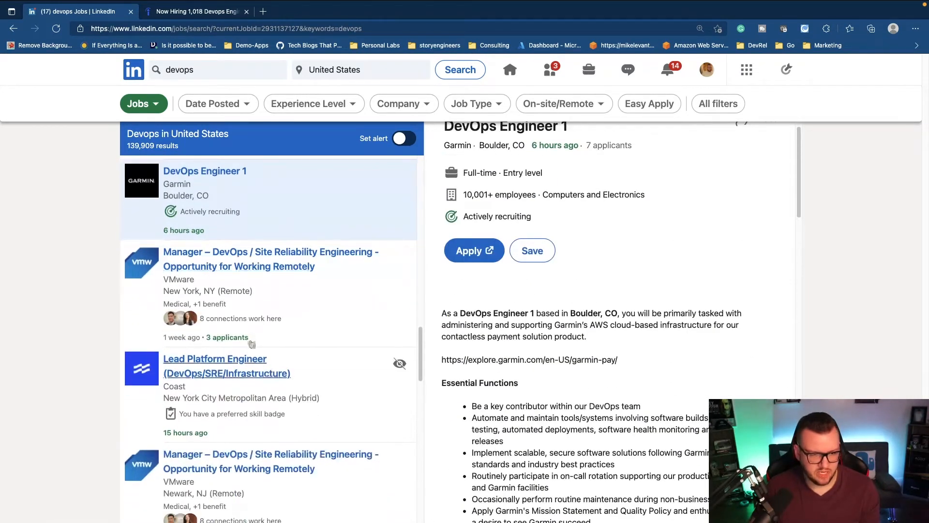
scroll(down, 3)
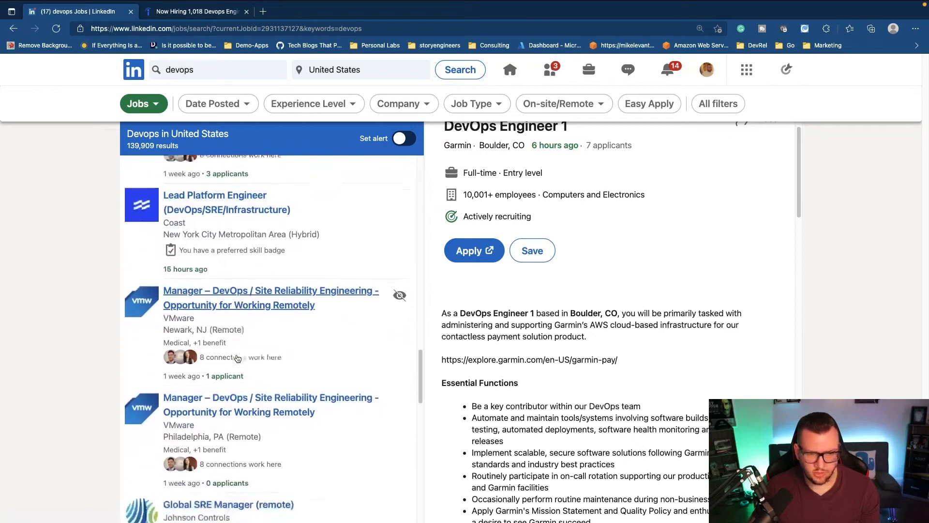
scroll(down, 3)
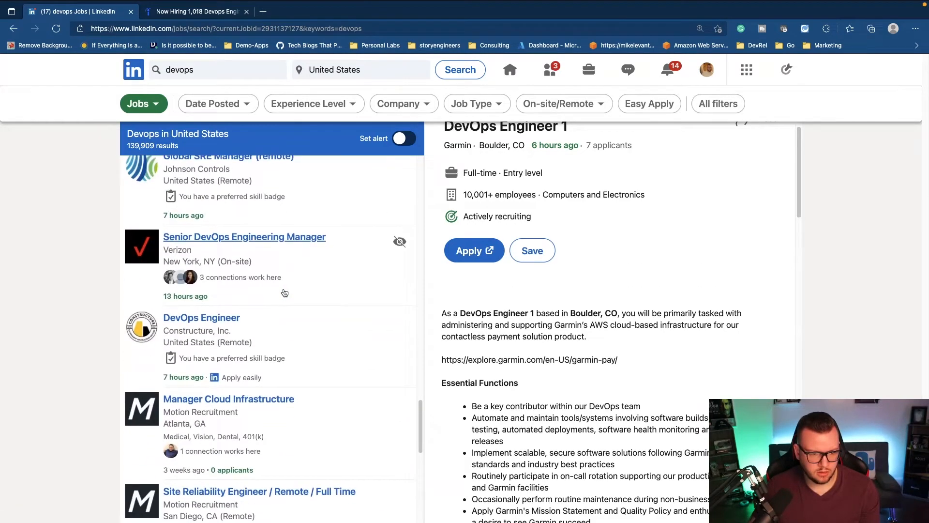
Read the required and nice-to-have qualifications in Verizon's New York Senior DevOps Engineering Manager posting.
click(244, 237)
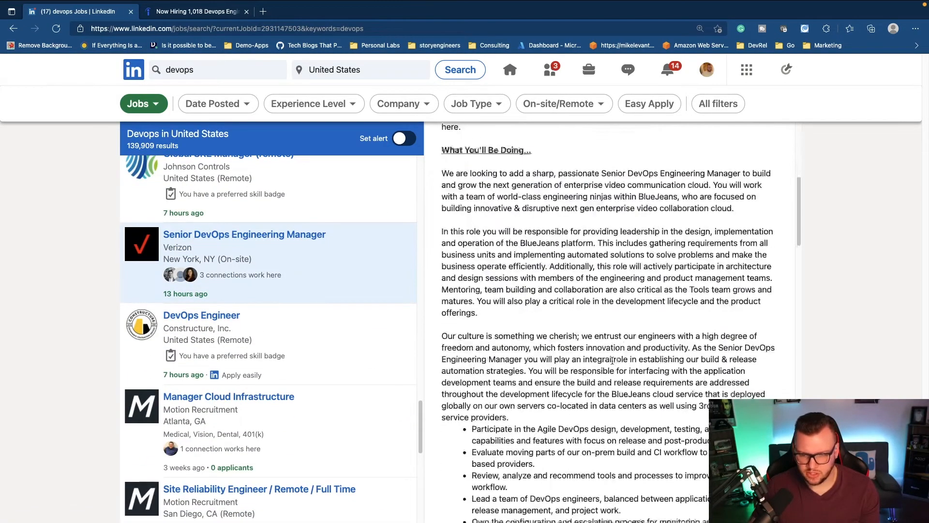
scroll(down, 3)
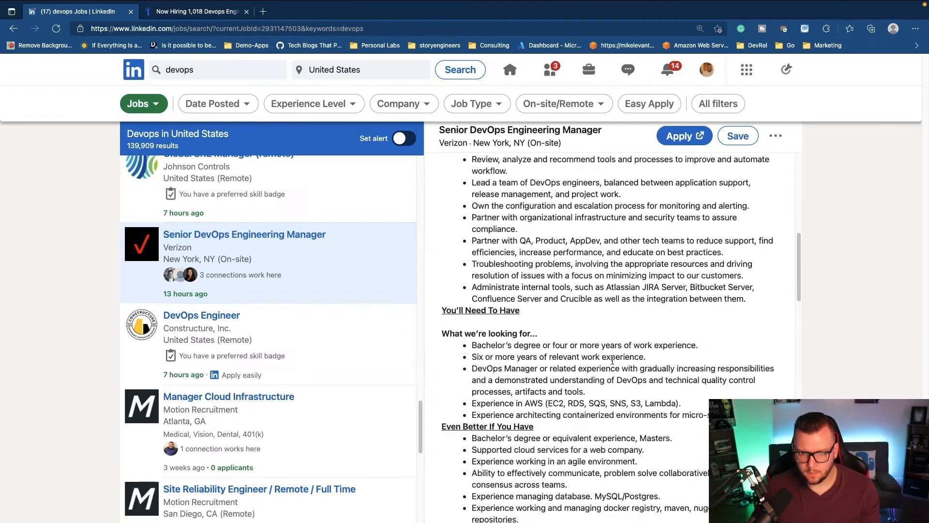
scroll(down, 3)
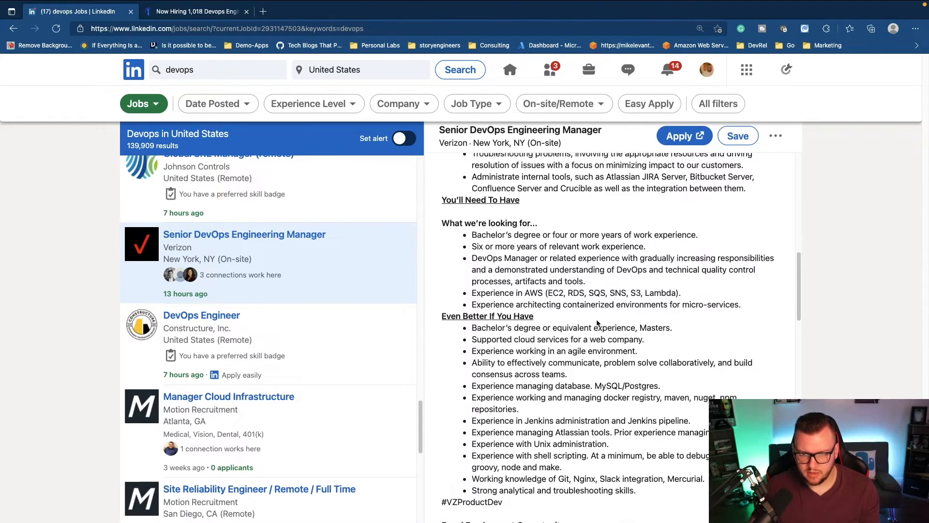
scroll(down, 3)
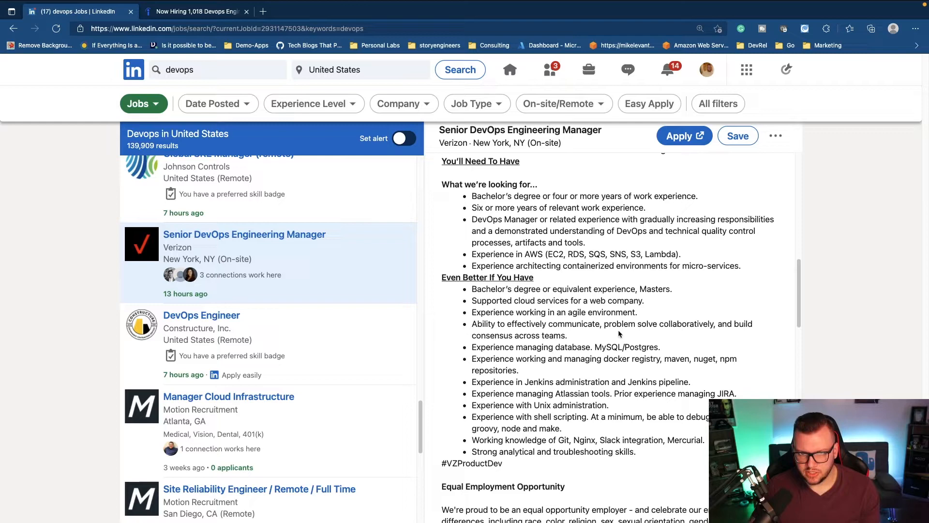
scroll(down, 3)
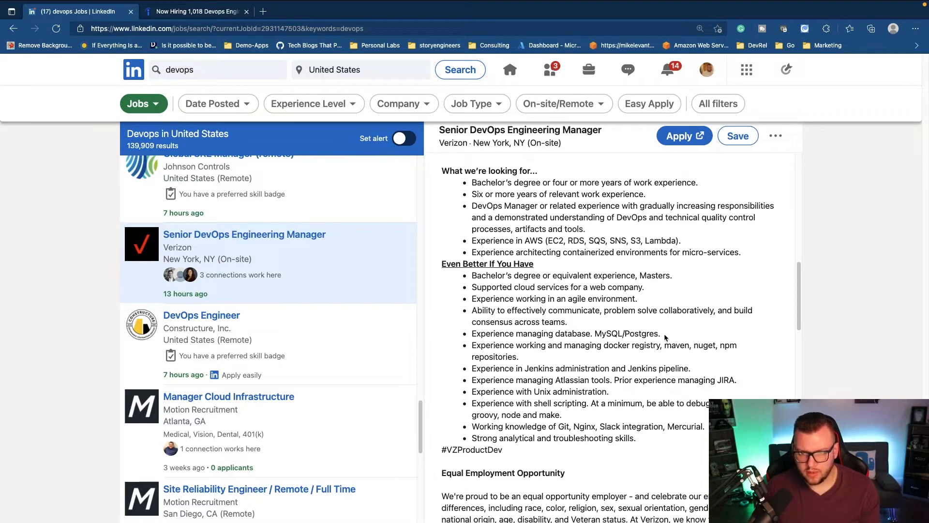
scroll(down, 3)
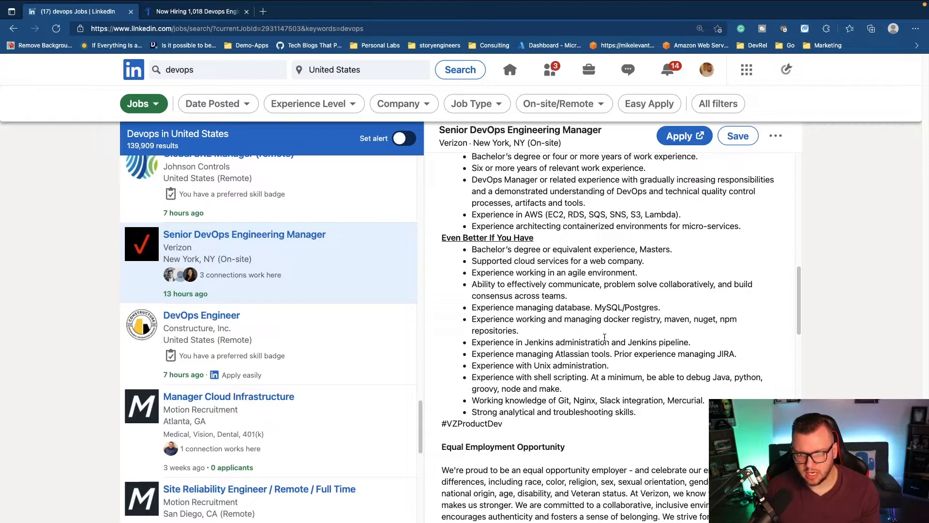
scroll(down, 3)
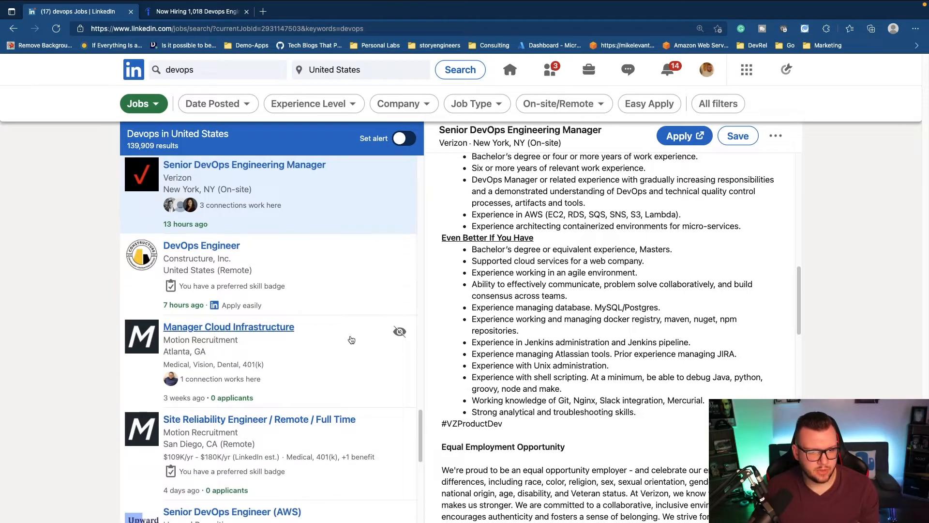
Open Constructure, Inc.'s remote DevOps Engineer posting and read down to Required Qualifications.
click(201, 245)
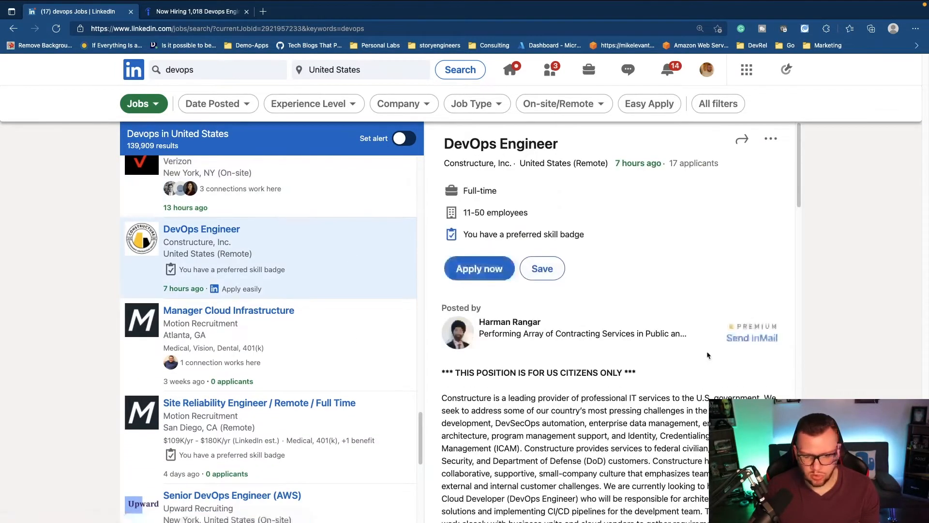
scroll(down, 3)
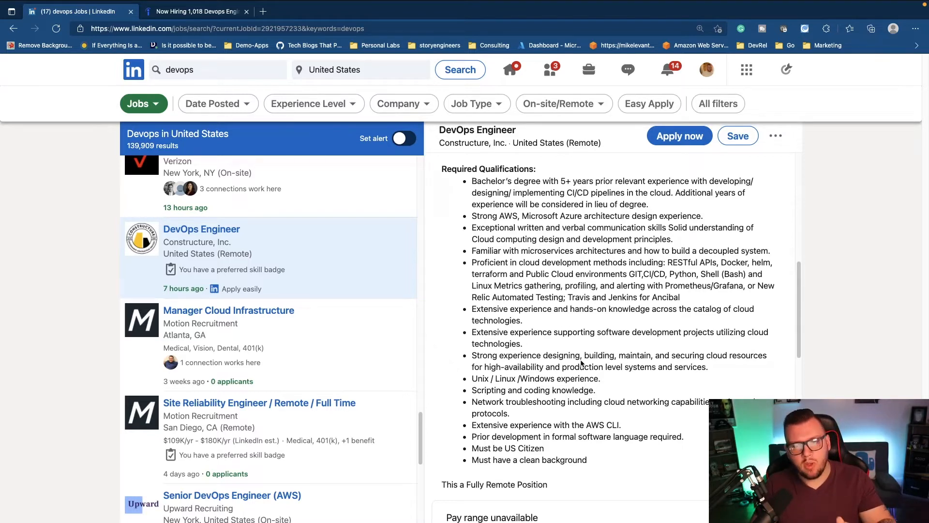
mouse_move(569, 323)
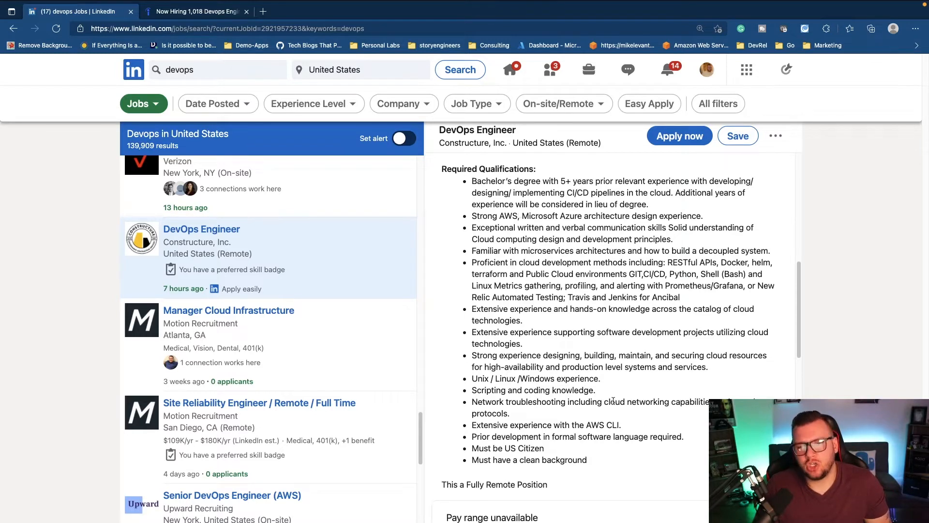
mouse_move(612, 398)
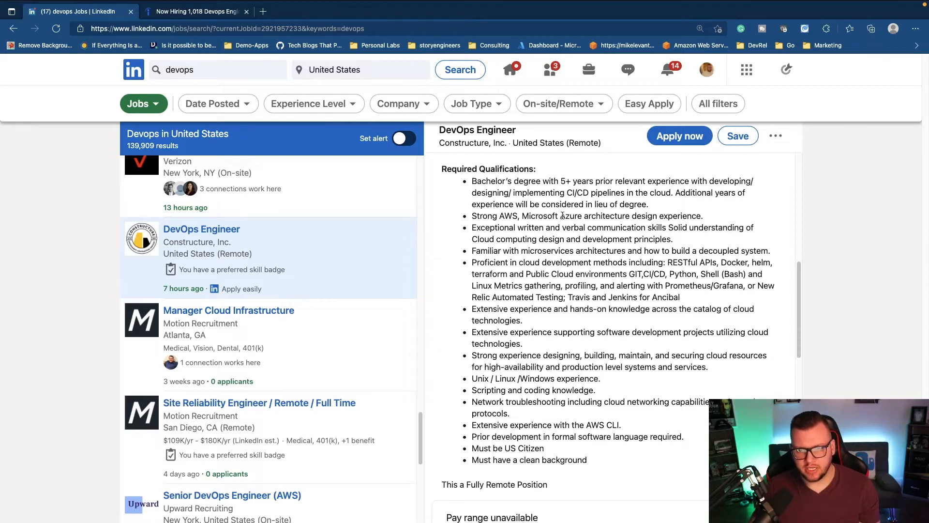
mouse_move(643, 319)
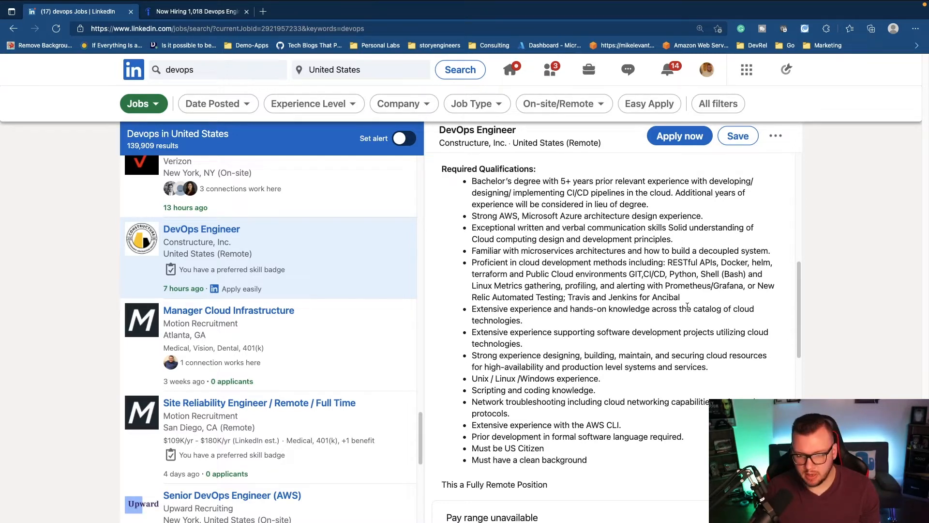
scroll(down, 3)
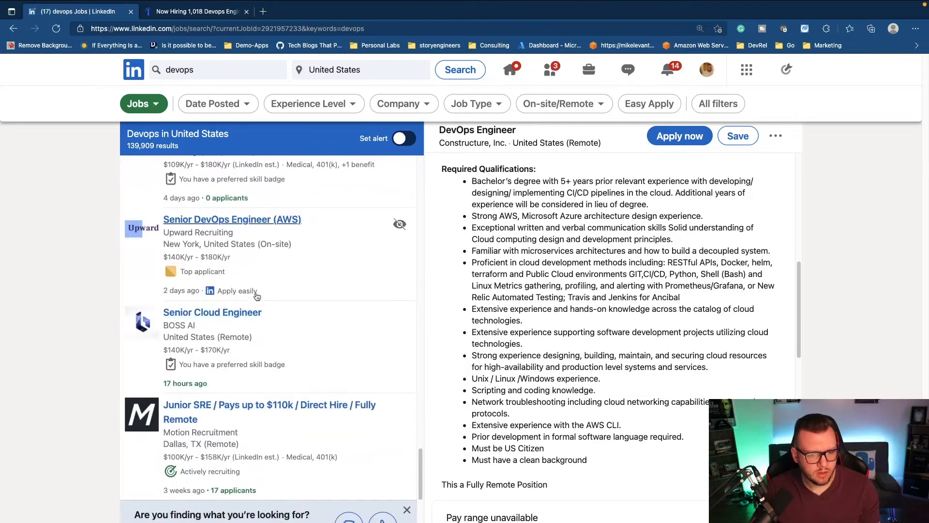
Open Upward Recruiting's Senior DevOps Engineer (AWS) posting and view its qualifications.
click(232, 219)
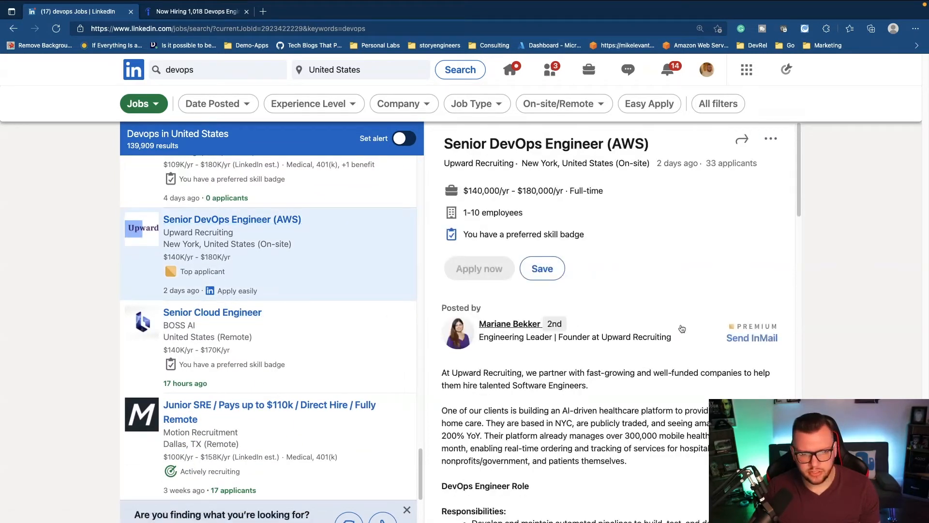
scroll(down, 3)
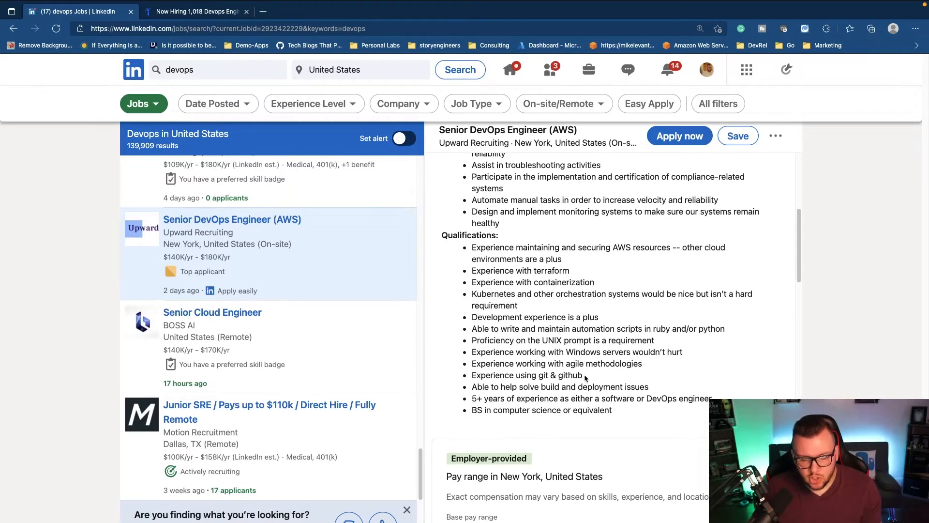
mouse_move(547, 340)
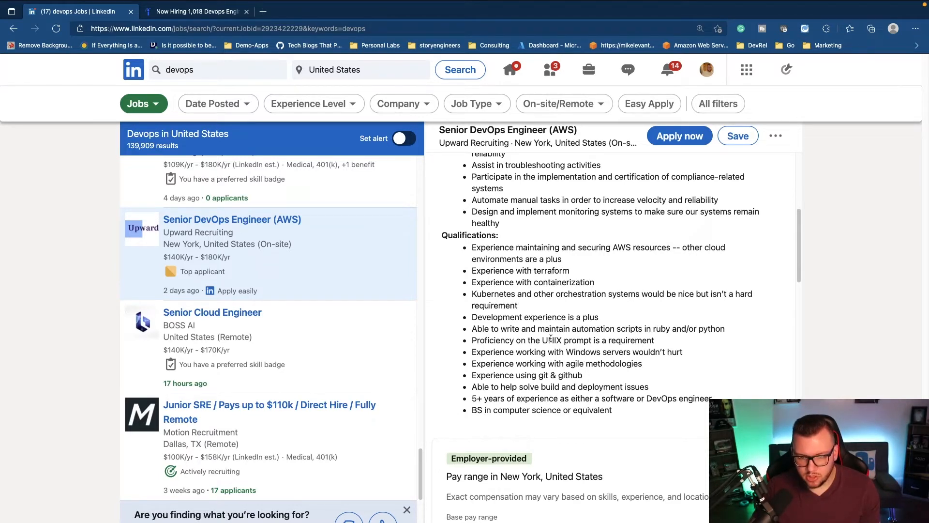
mouse_move(539, 285)
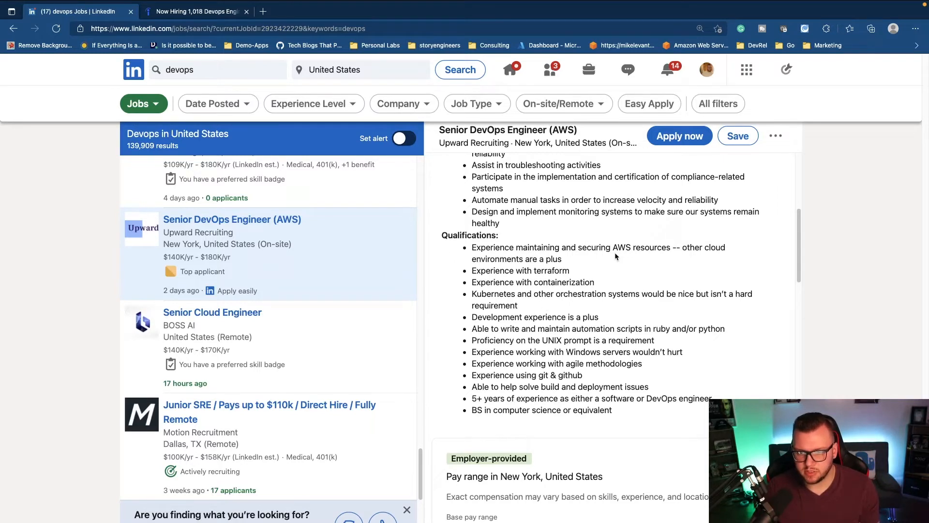
mouse_move(636, 288)
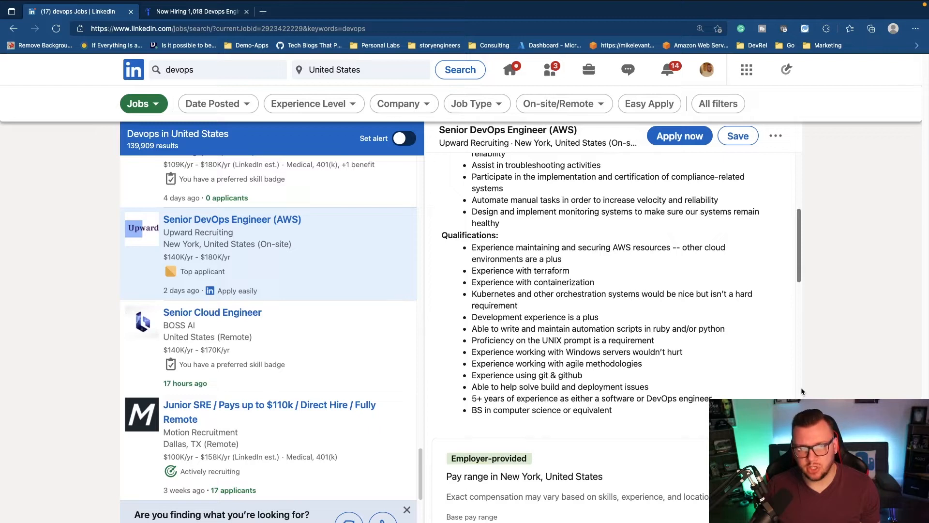
scroll(down, 3)
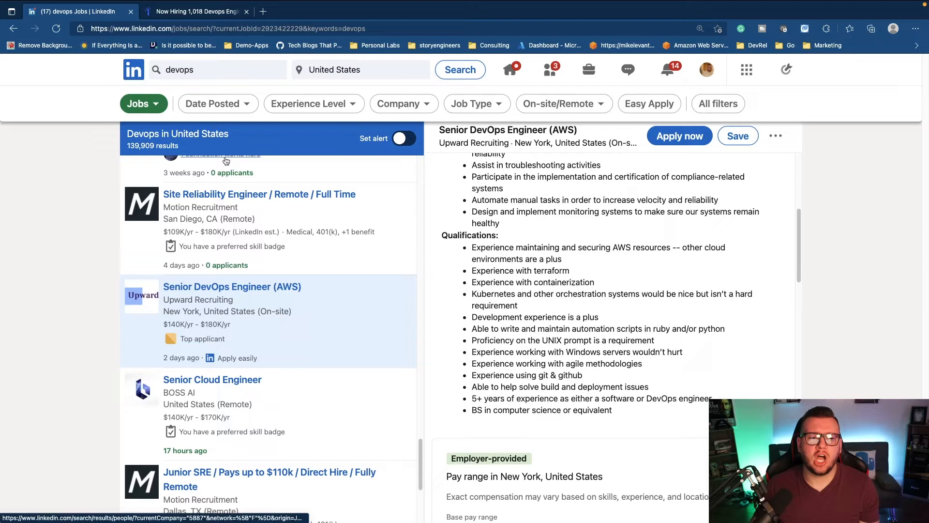
mouse_move(227, 165)
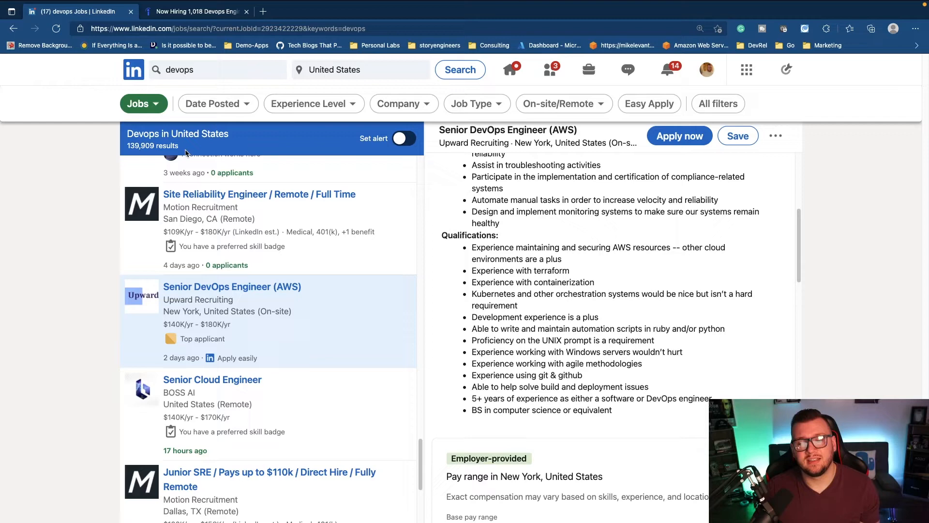
scroll(down, 3)
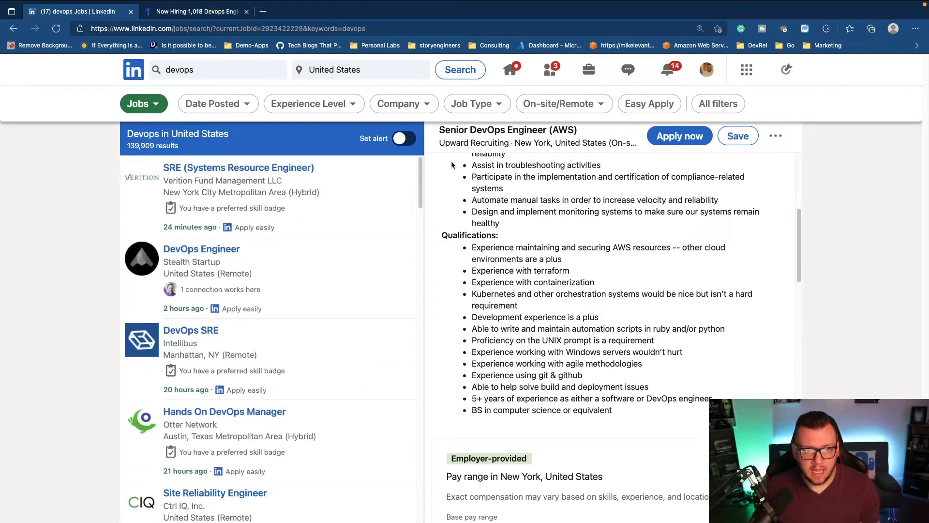
Filter the devops results to Remote jobs only, about 43,916 results.
click(563, 103)
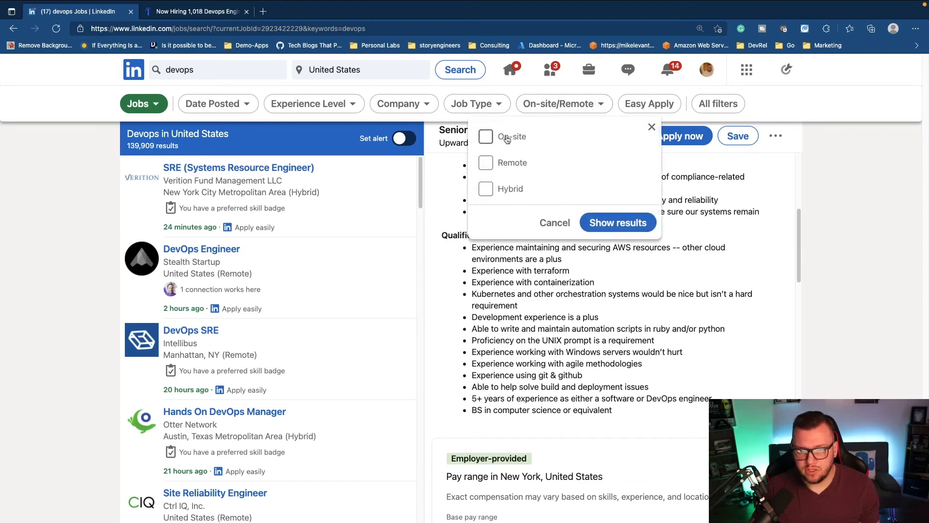
click(485, 162)
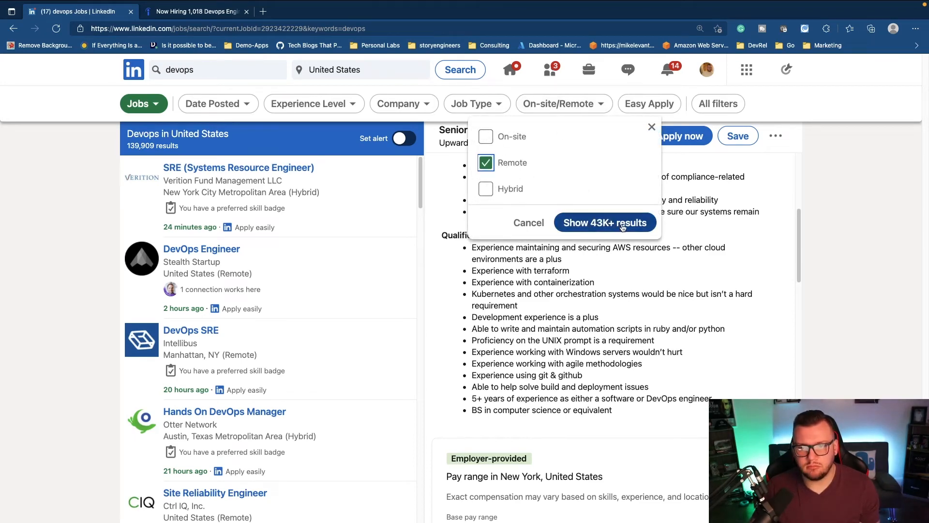
click(604, 222)
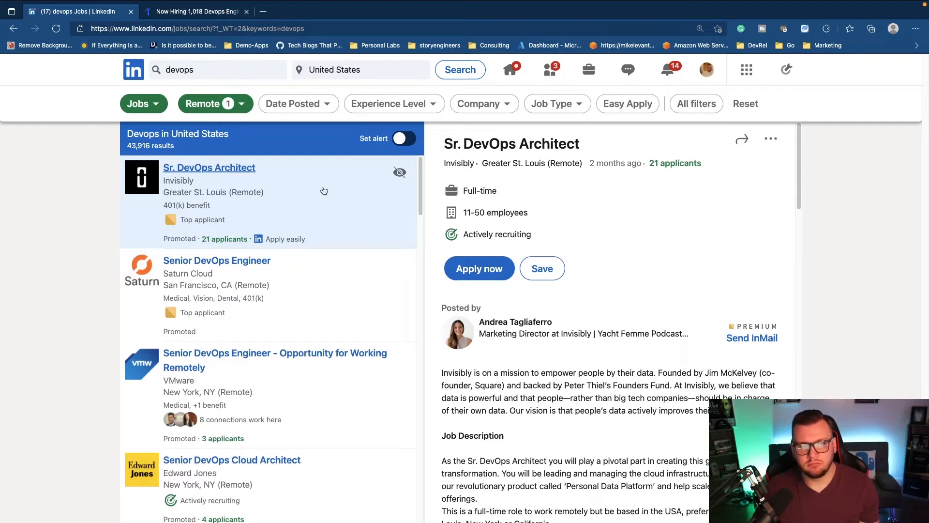
mouse_move(353, 166)
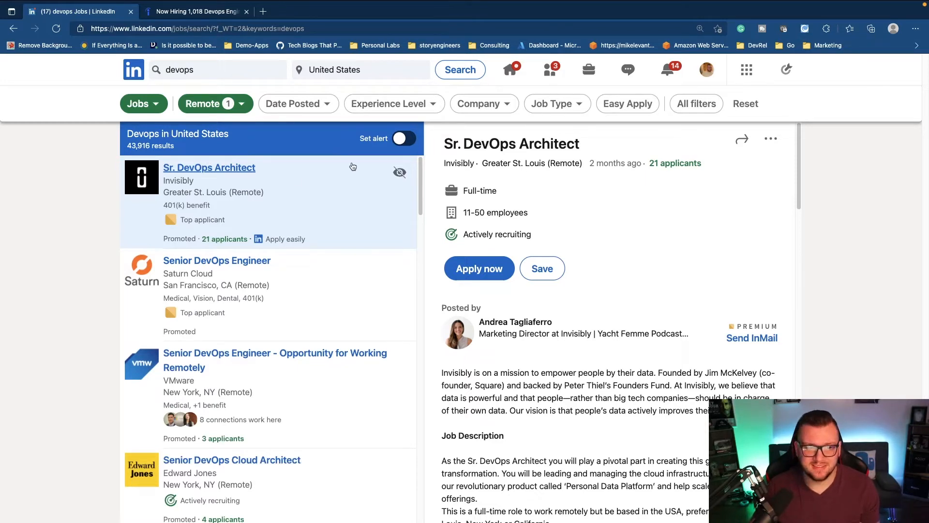
click(555, 103)
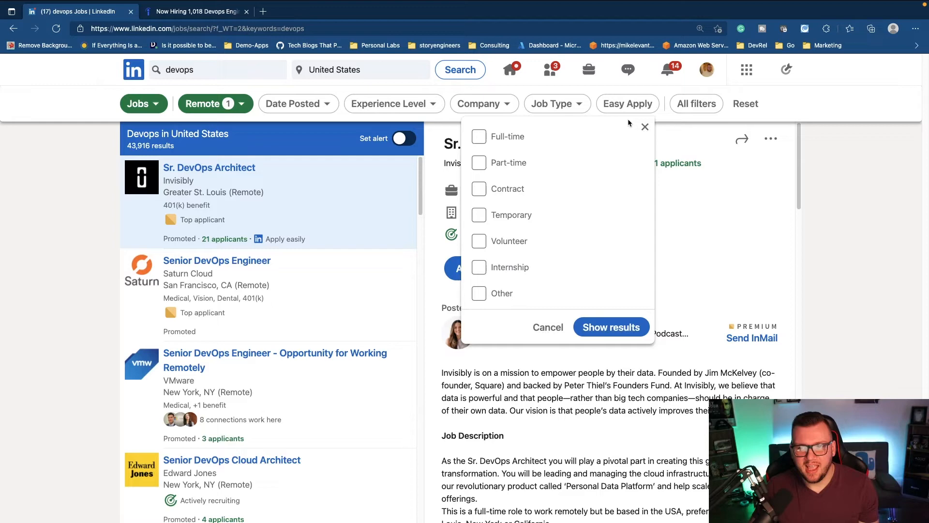
Set the remote devops search location to New York, United States, then to Texas.
click(214, 103)
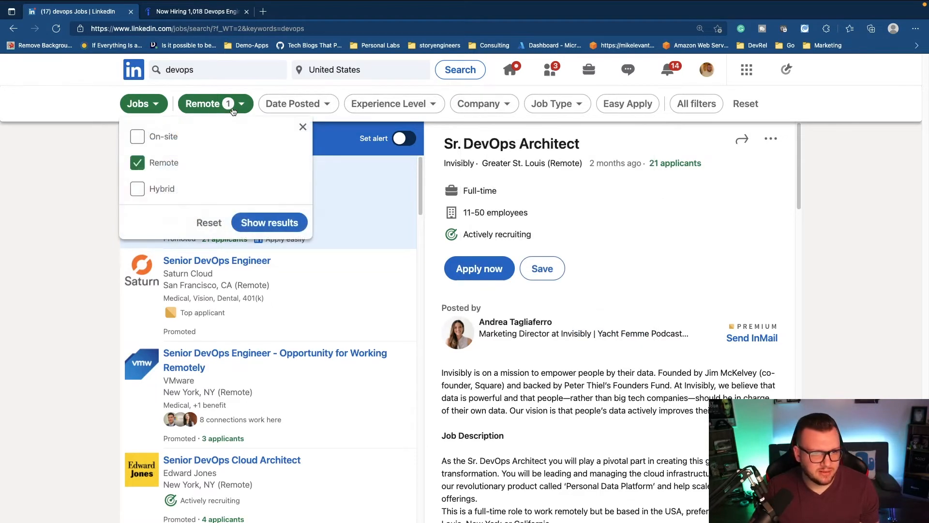
click(360, 69)
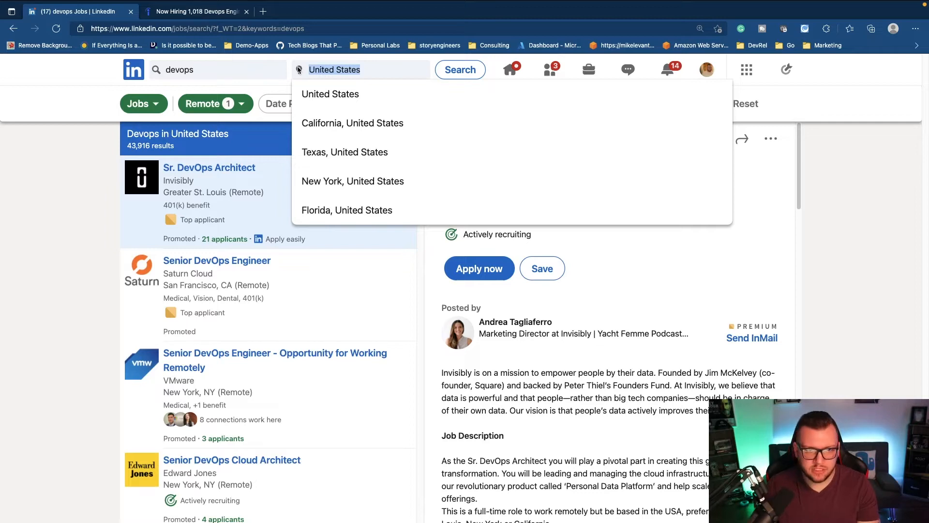
click(353, 181)
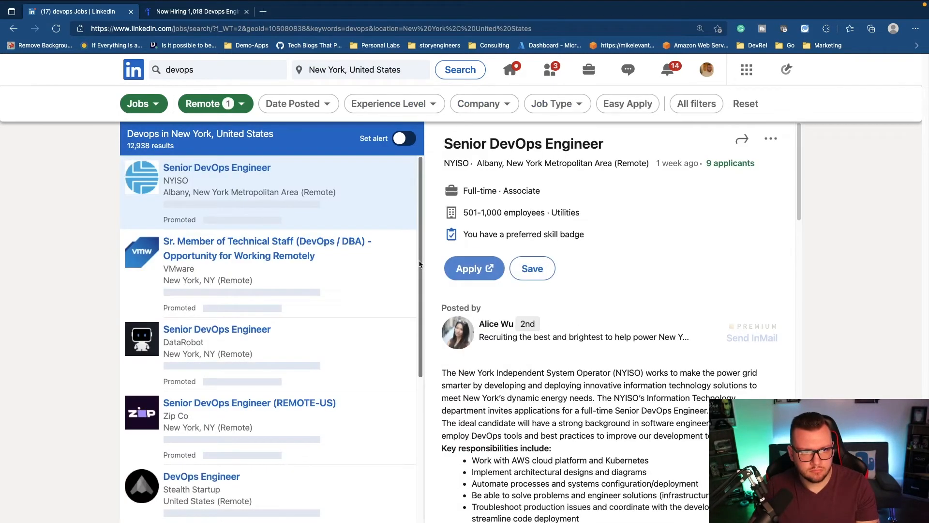
scroll(down, 3)
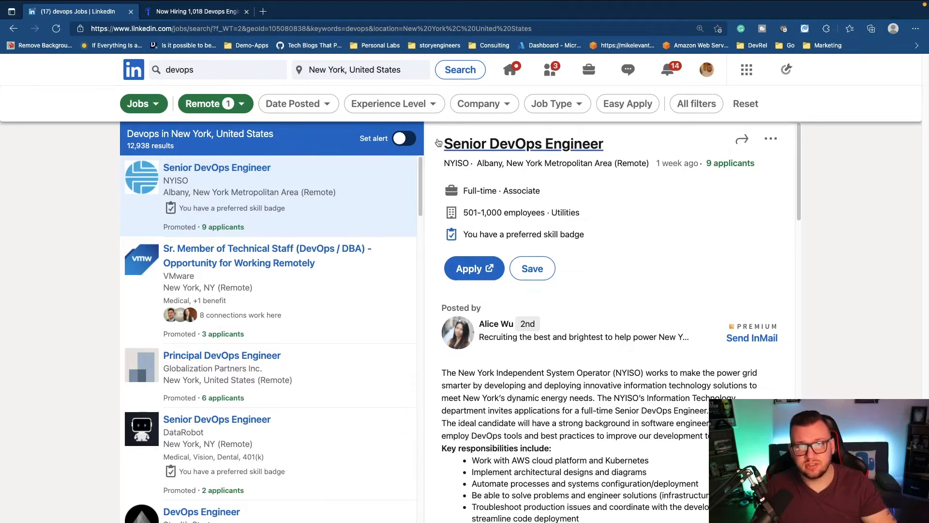
click(356, 70)
text(Texas)
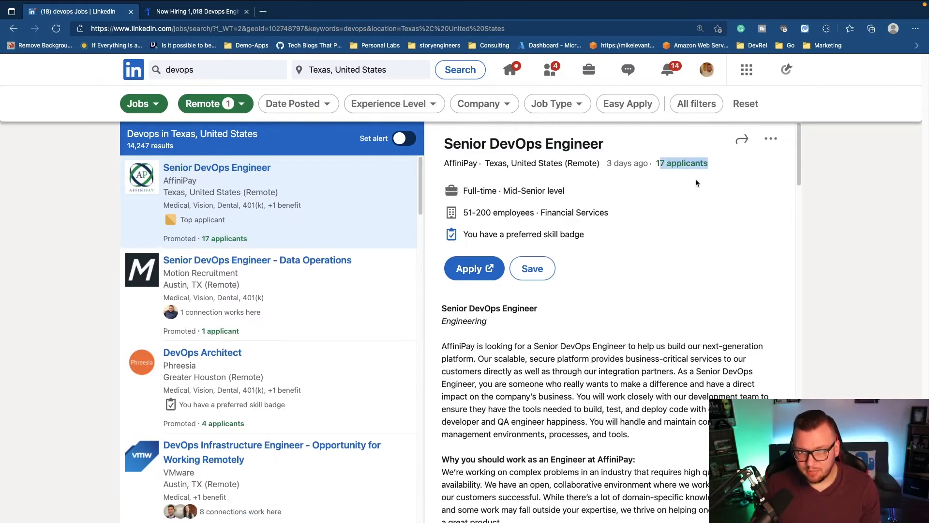
Open Motion Recruitment's Senior DevOps Engineer - Data Operations posting in Austin from the remote Texas results.
scroll(down, 3)
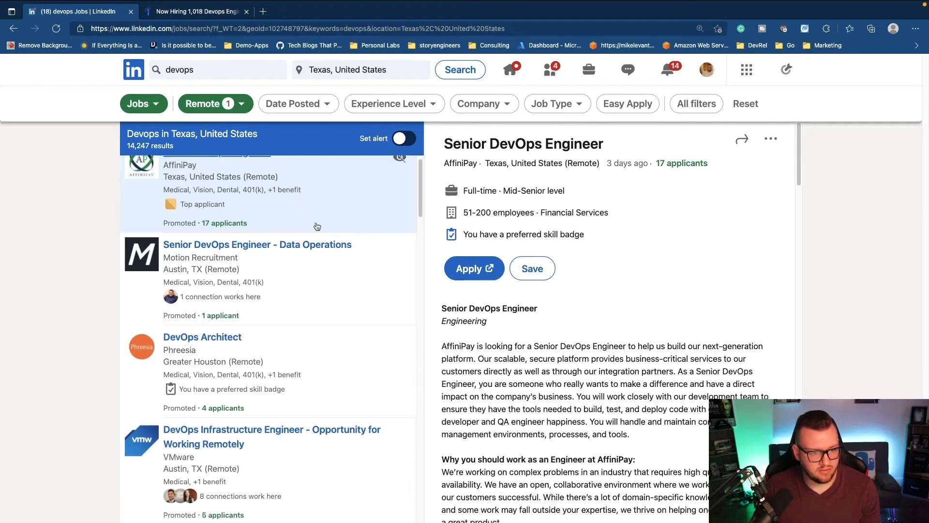
click(257, 244)
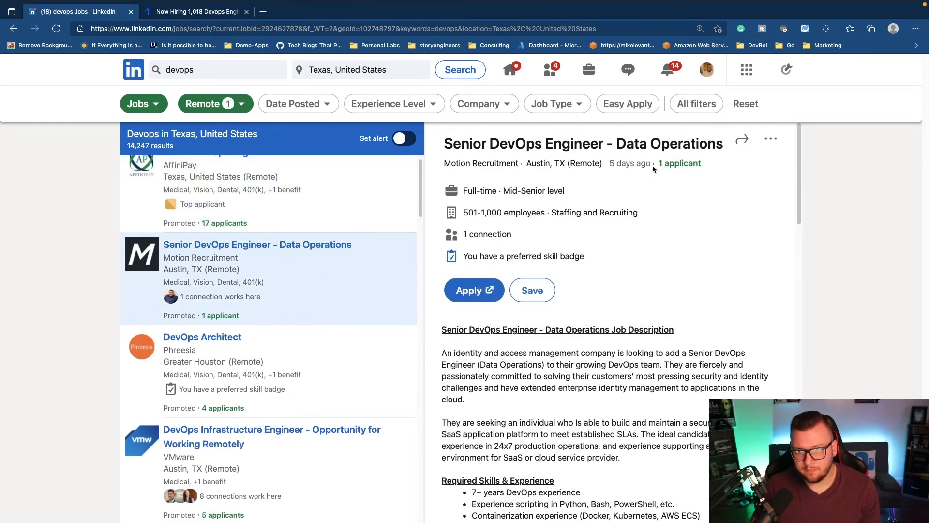
double_click(630, 163)
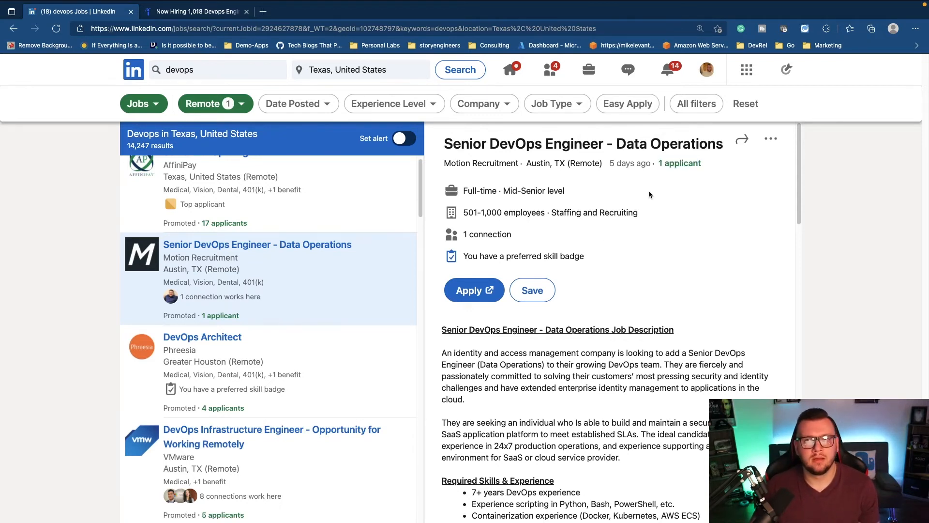
mouse_move(76, 151)
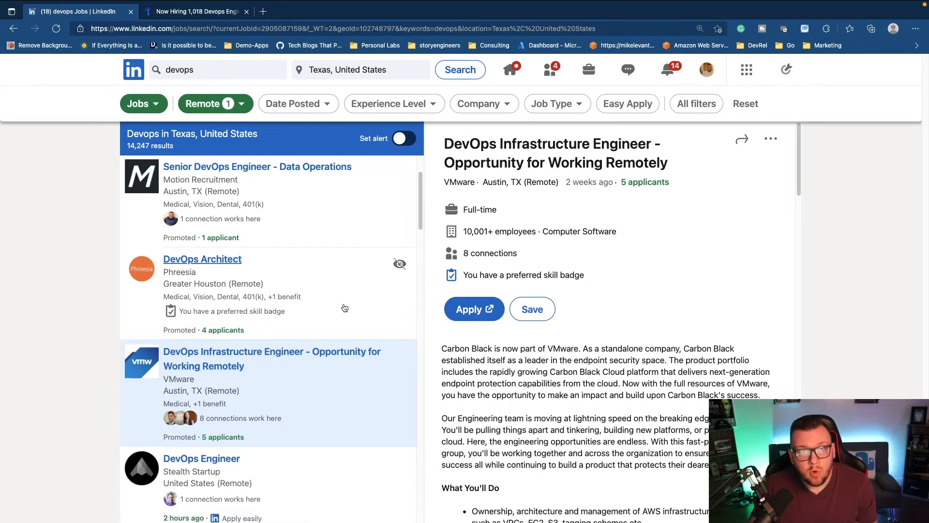
mouse_move(607, 182)
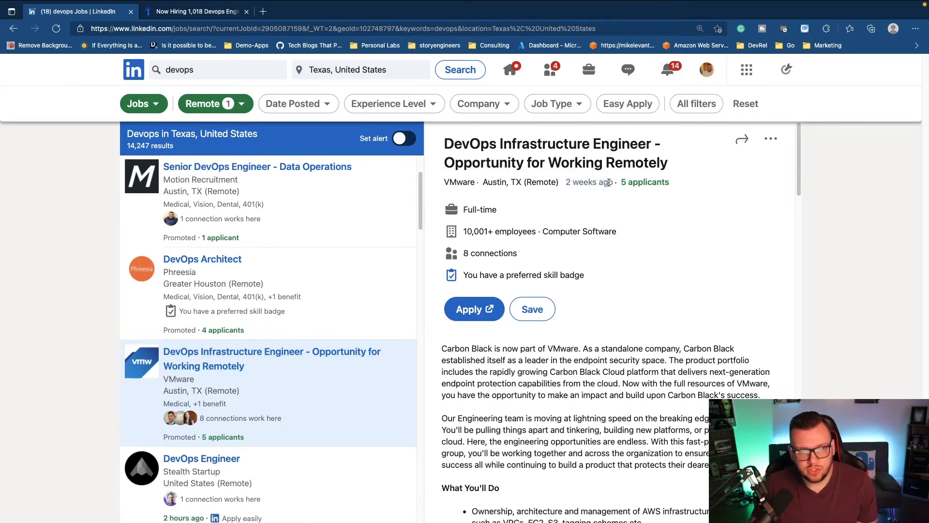
mouse_move(626, 240)
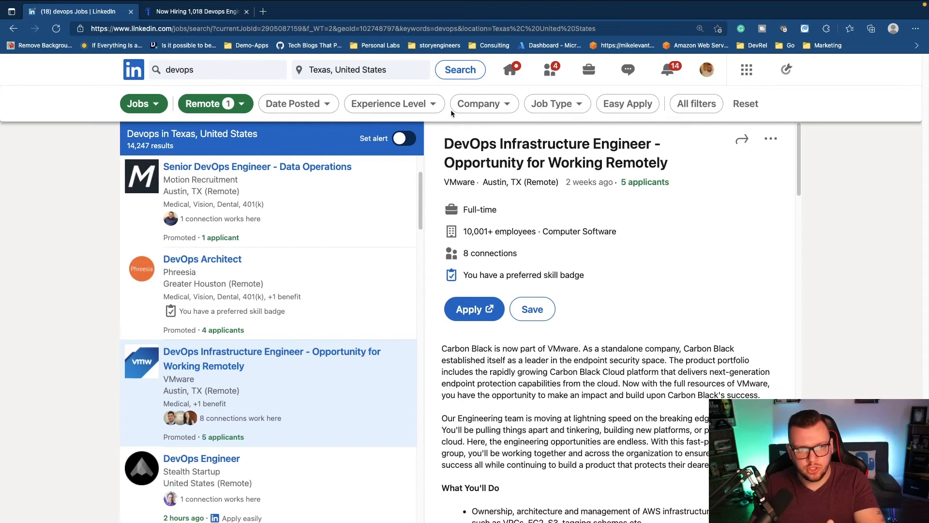
mouse_move(394, 104)
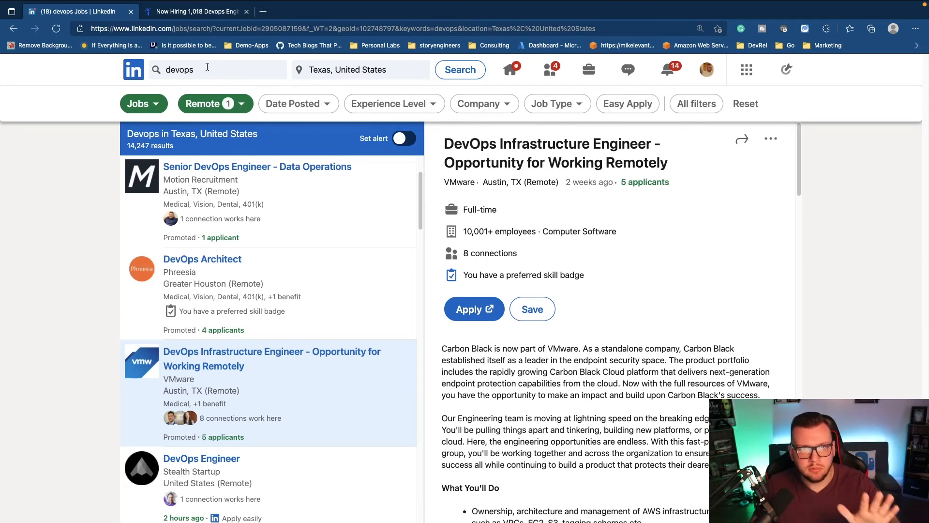
Filter the Texas remote devops results to Easy Apply and open Jobot's Senior DevOps Engineer - REMOTE posting.
click(360, 70)
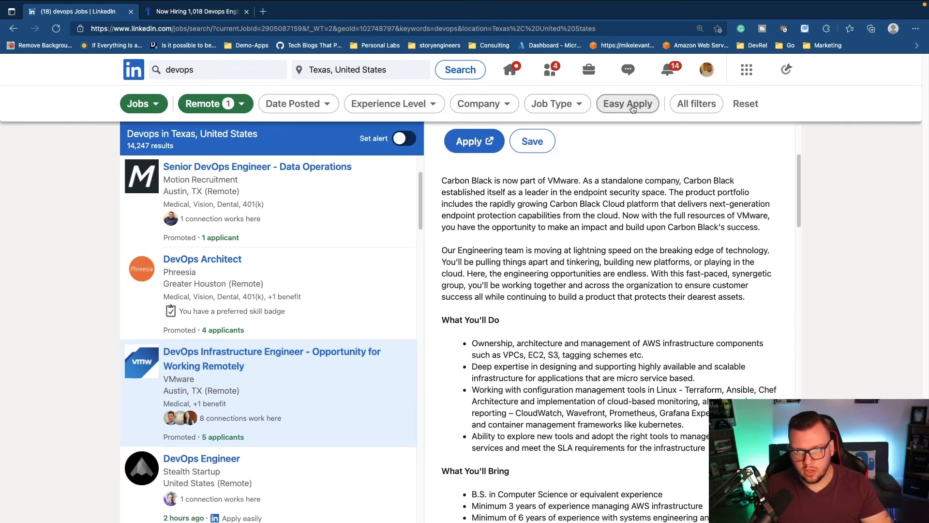
click(627, 103)
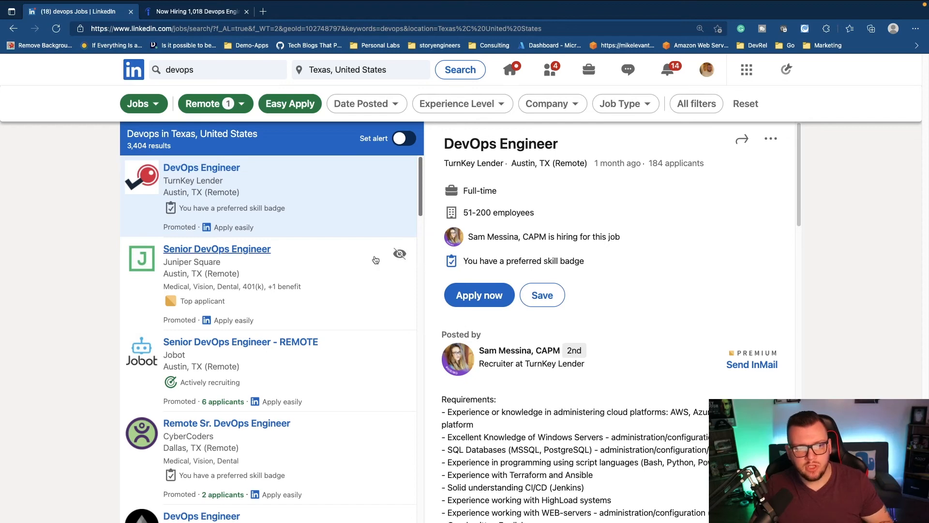
click(217, 249)
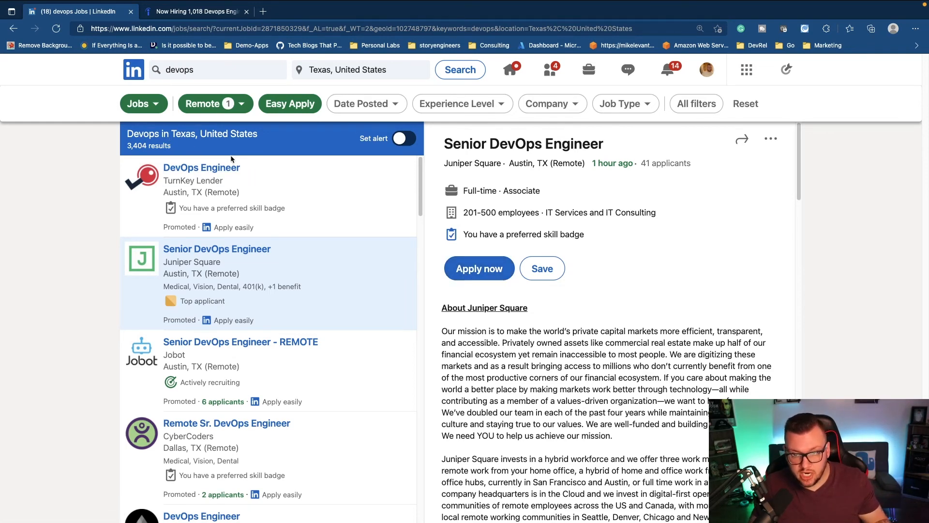
click(240, 342)
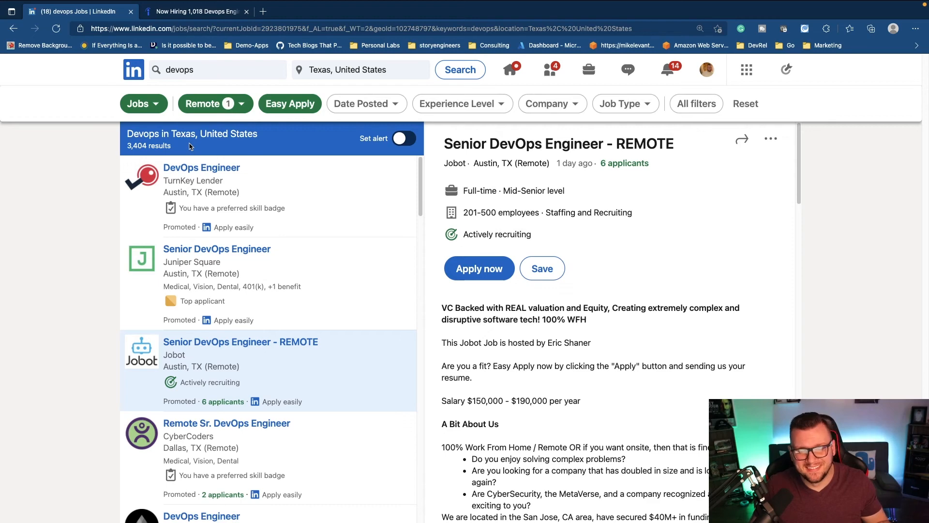
scroll(down, 3)
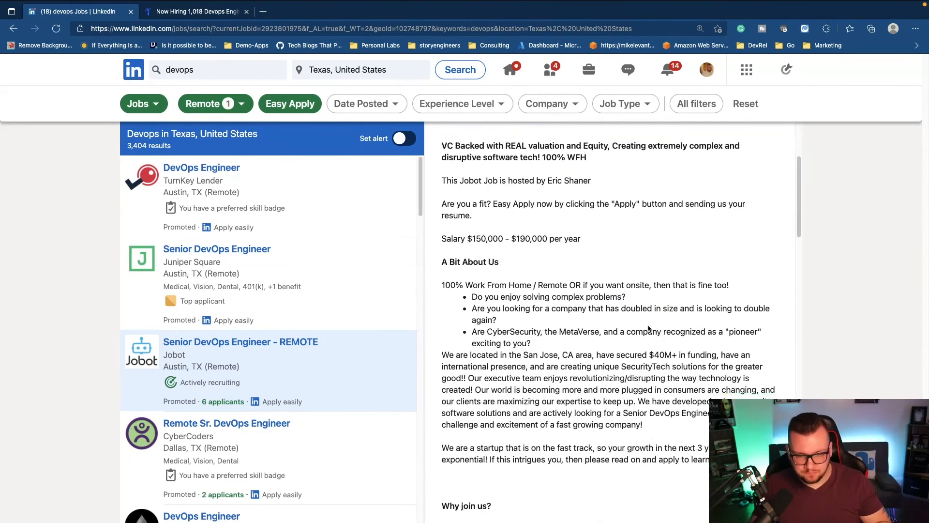
scroll(down, 3)
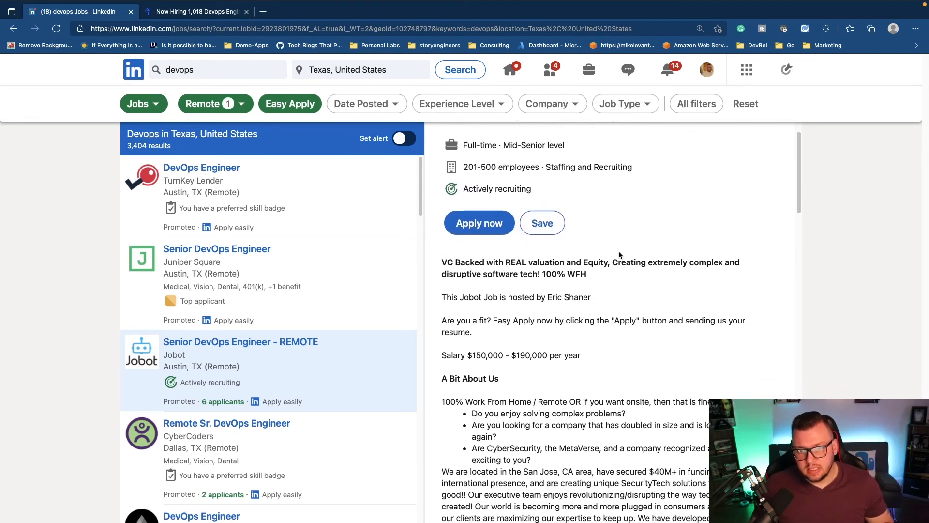
scroll(down, 3)
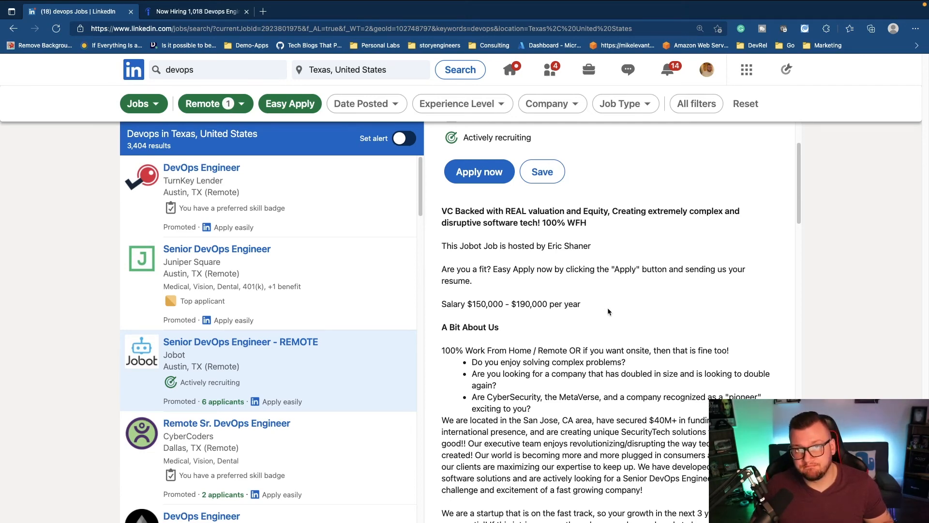
scroll(down, 3)
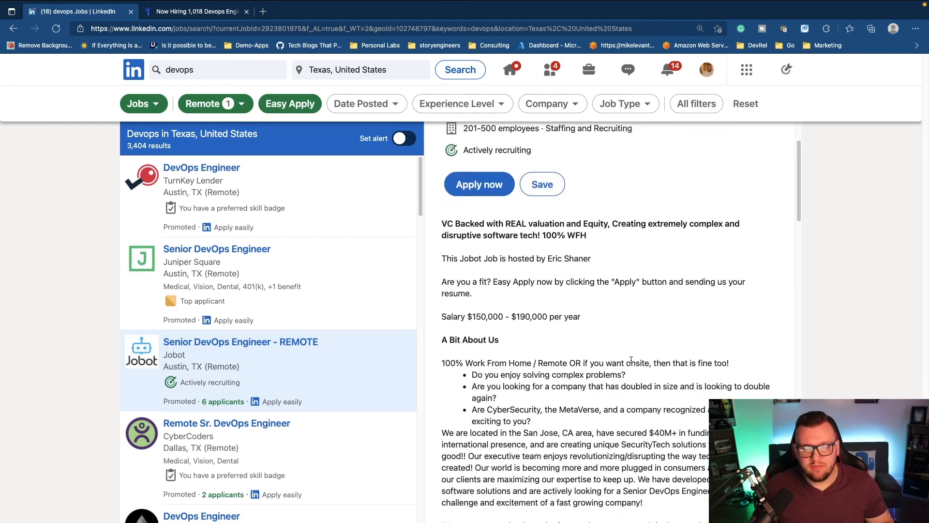
scroll(down, 3)
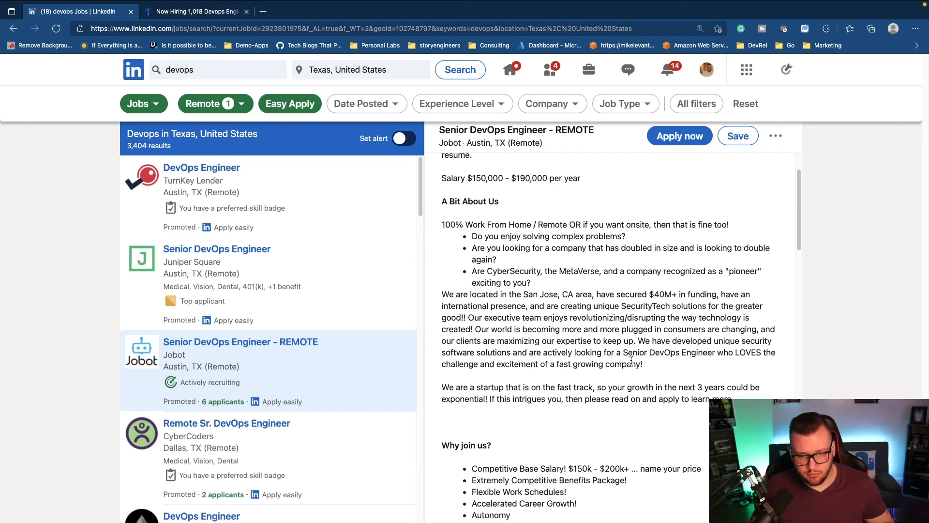
scroll(down, 3)
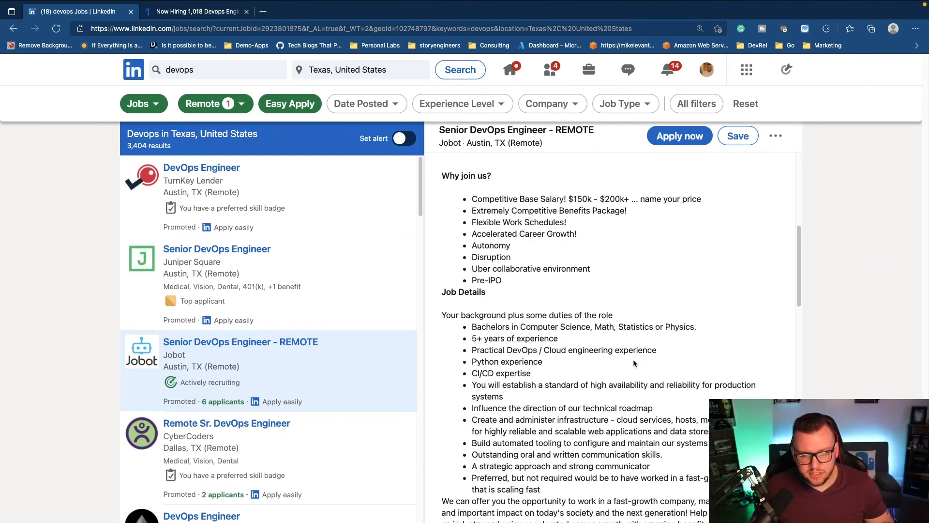
scroll(down, 3)
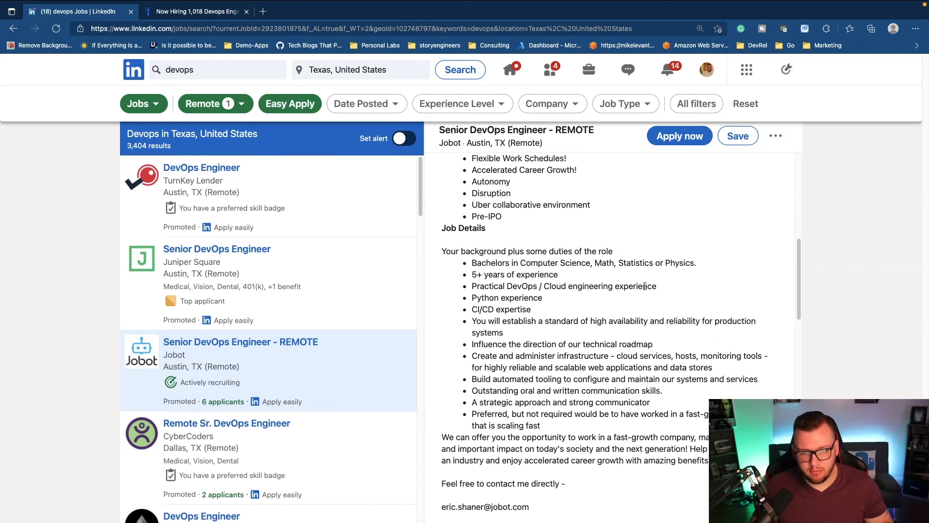